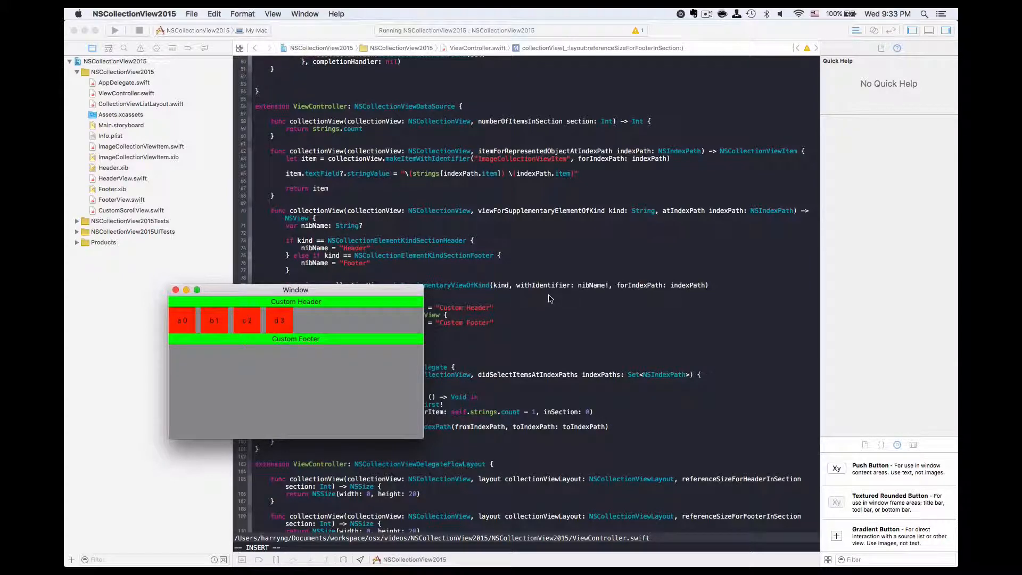
{"action": "mouse_move", "coordinate": [378, 387]}
{"action": "type", "text": "return NSSize(width: "}
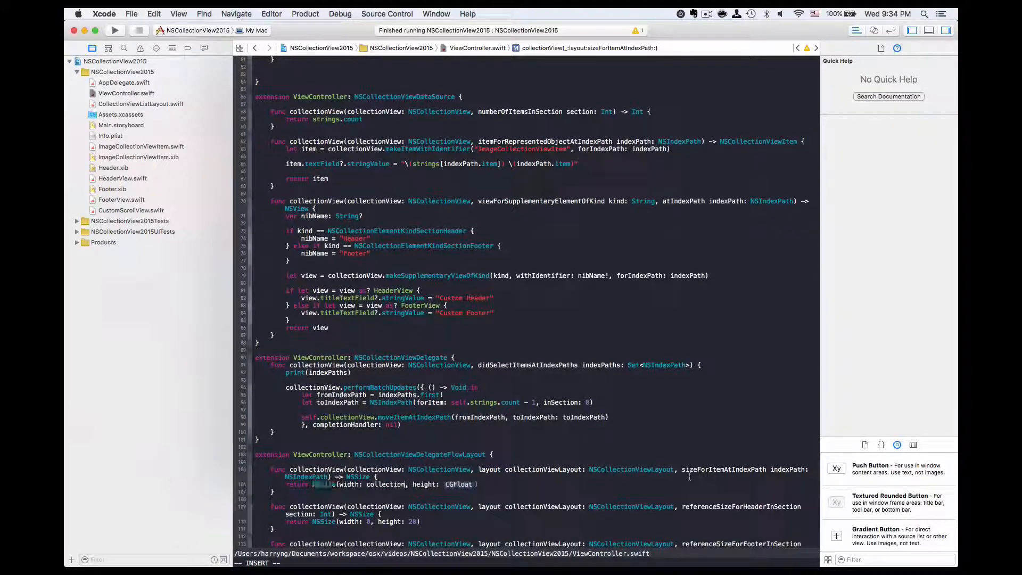
Step: Return NSSize(width: collectionView.bounds.width, height: 50) from sizeForItemAtIndexPath and build
{"action": "type", "text": "collectionView.bounds.w"}
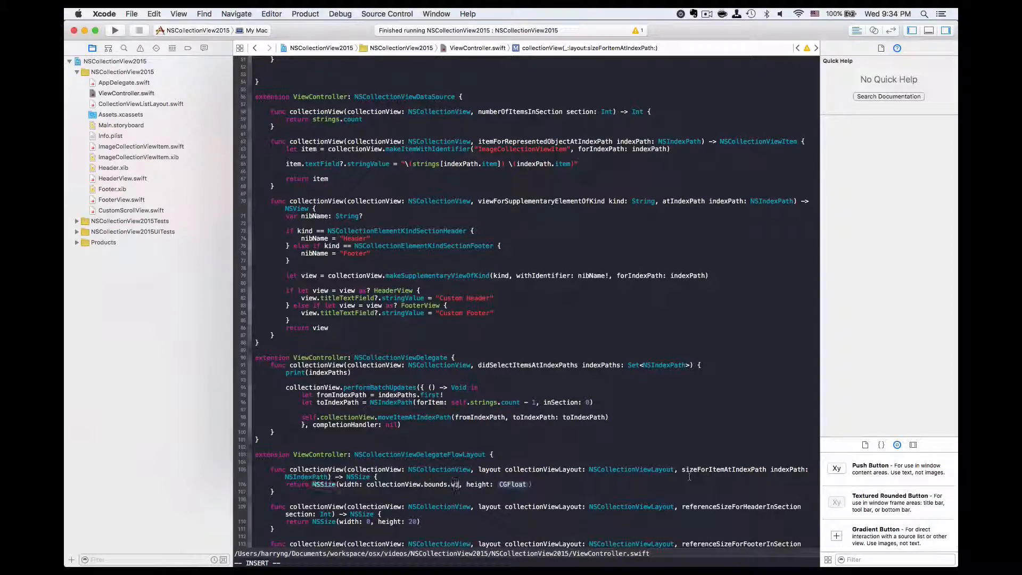
{"action": "type", "text": "50"}
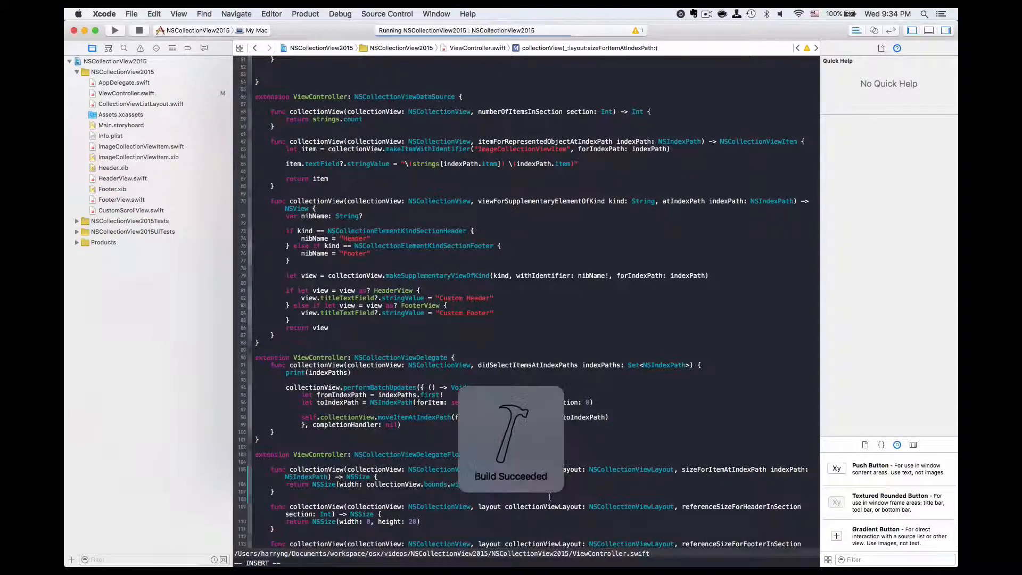
Step: Run the app to verify rows a 0 through d 3 stretch full width
{"action": "left_click", "coordinate": [115, 30]}
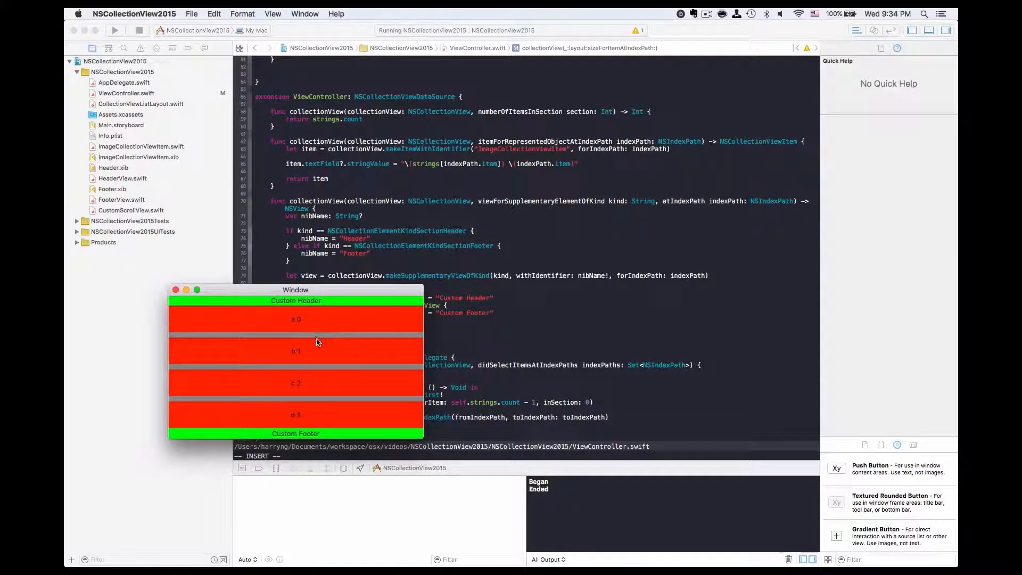
{"action": "mouse_move", "coordinate": [359, 361]}
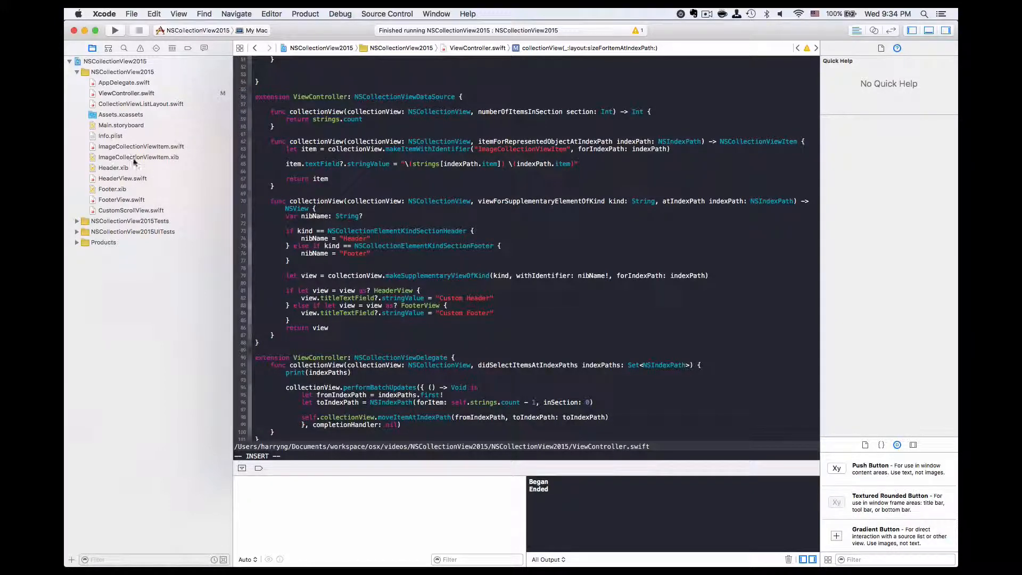
Step: In ImageCollectionViewItem.viewDidLoad, create an NSClickGestureRecognizer with action "click:" and add it to view
{"action": "left_click", "coordinate": [140, 146]}
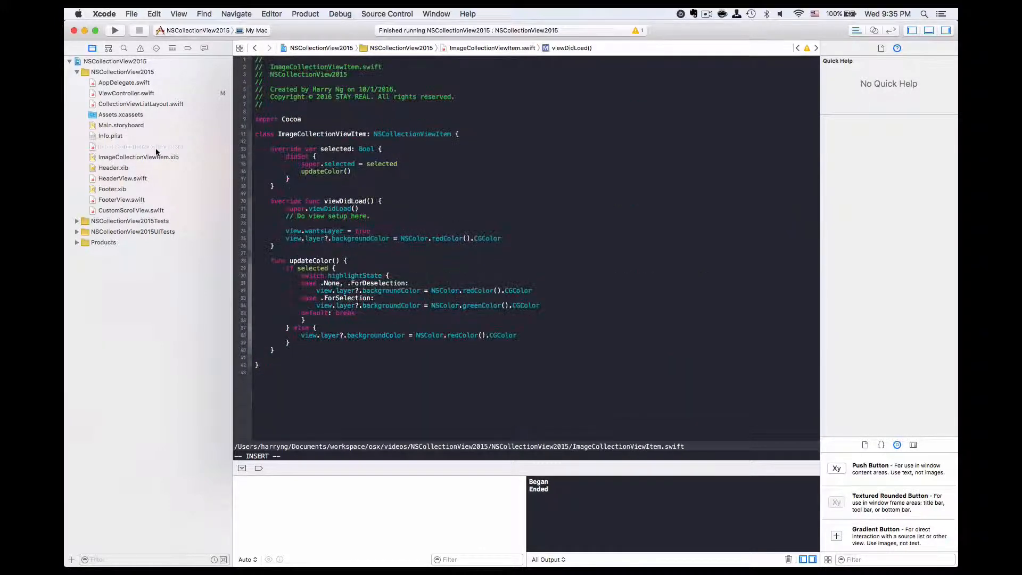
{"action": "left_click", "coordinate": [541, 246]}
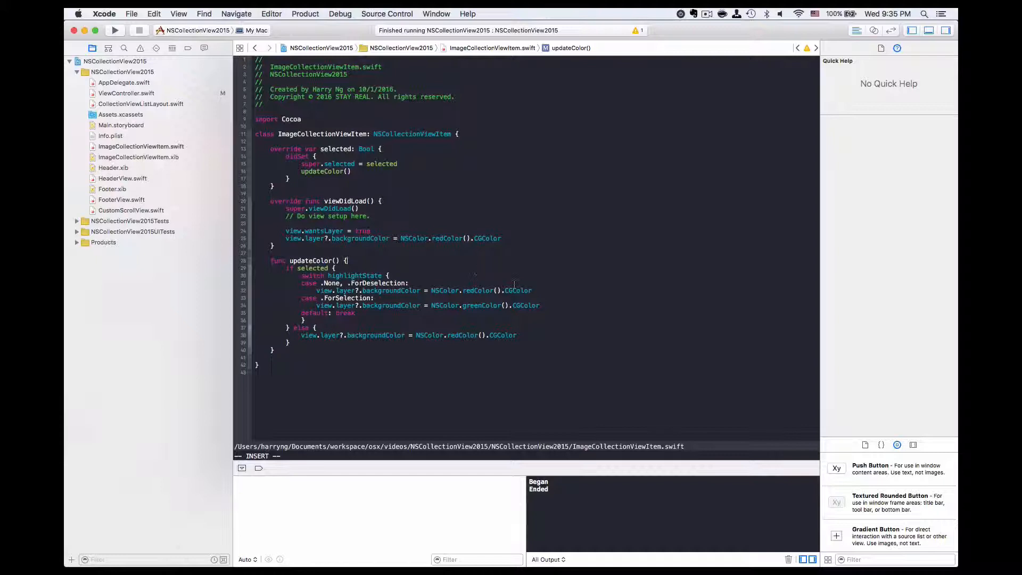
{"action": "left_click", "coordinate": [488, 237]}
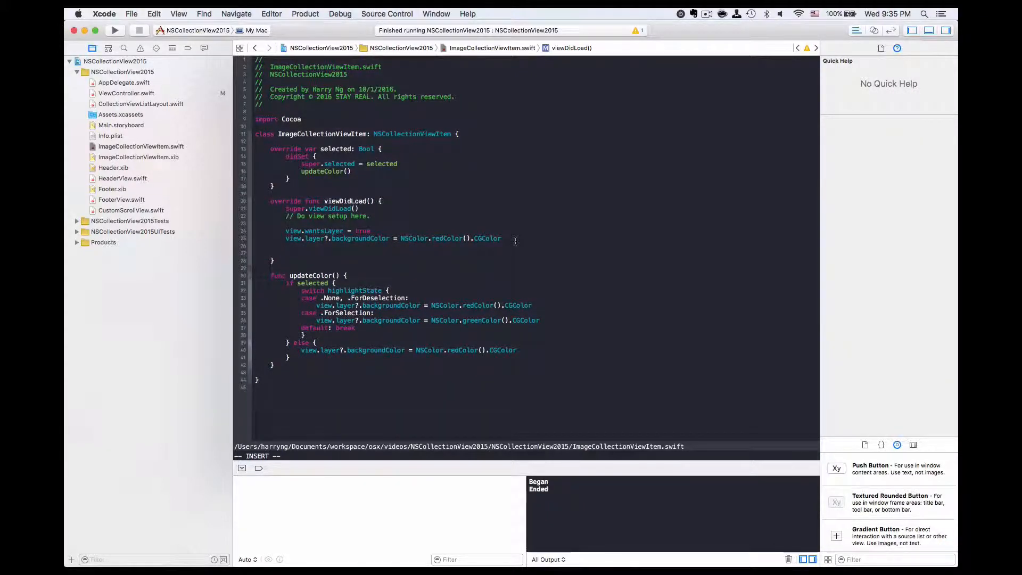
{"action": "type", "text": "let click"}
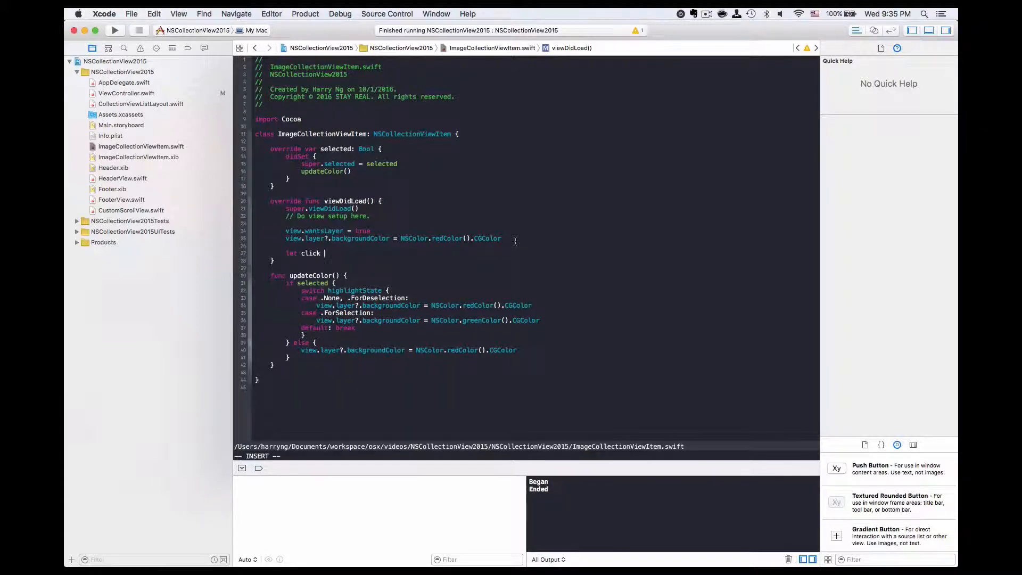
{"action": "type", "text": "= NSSize"}
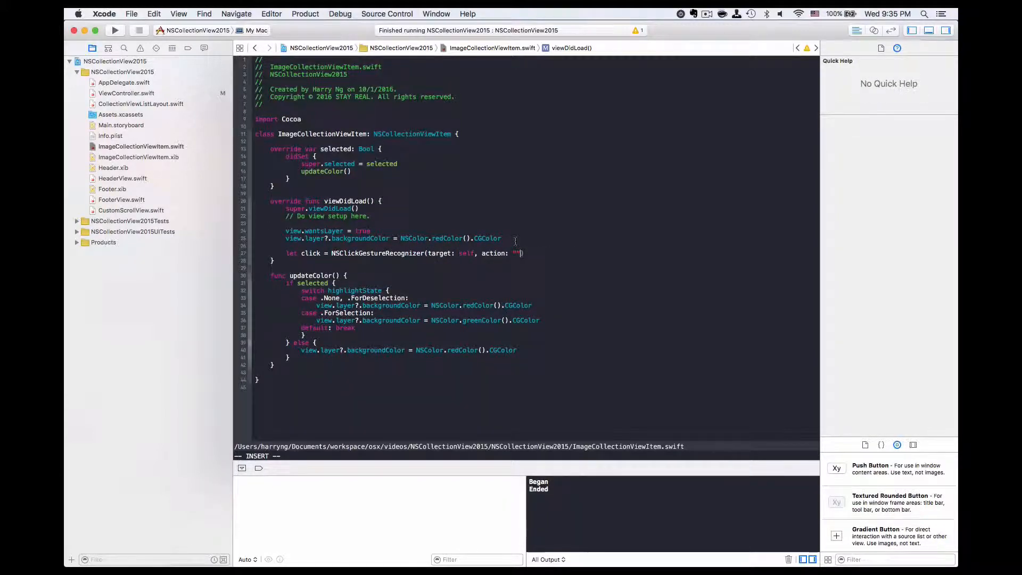
{"action": "type", "text": "click:"}
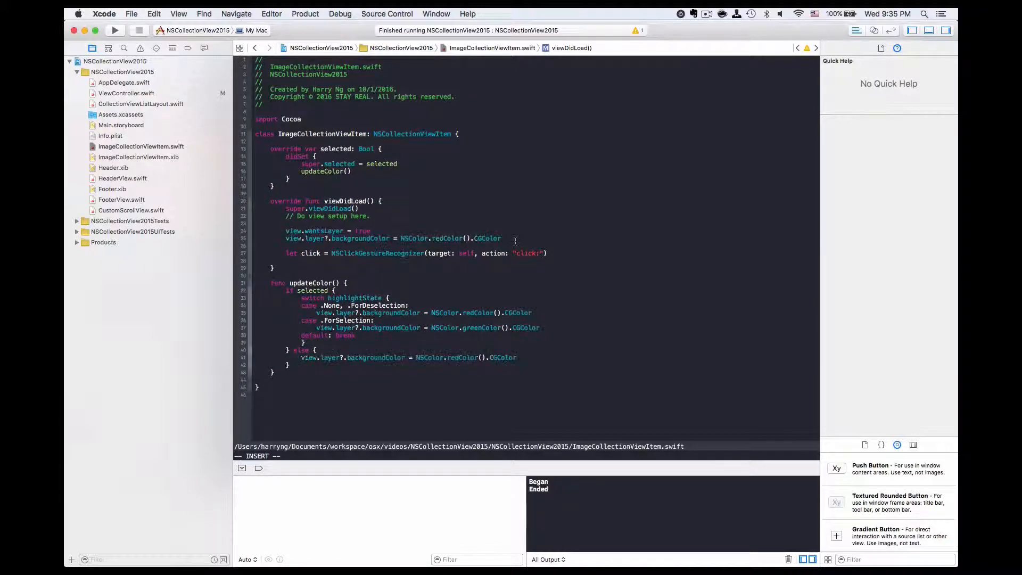
{"action": "type", "text": "view.addGestureRecognizer(click"}
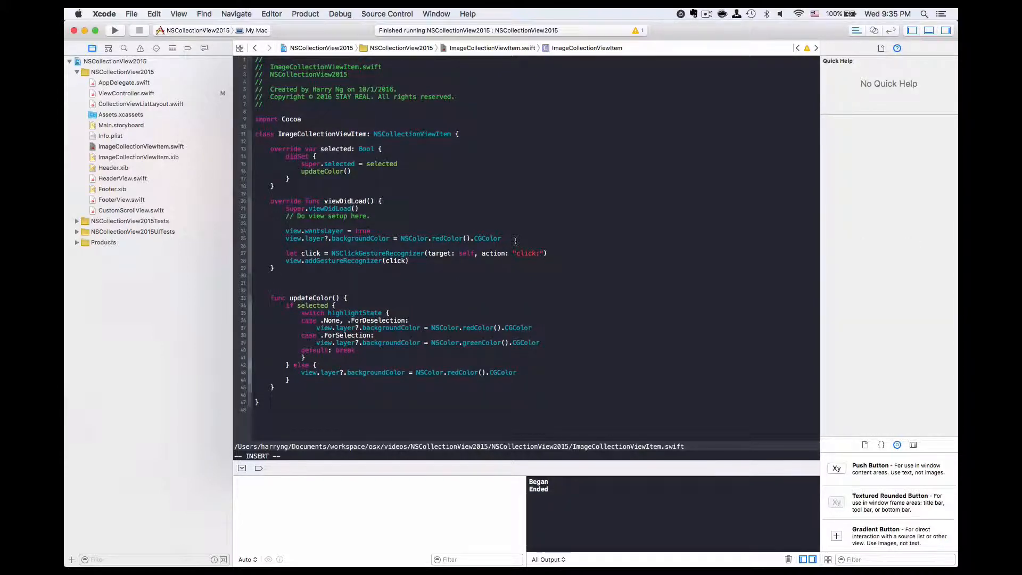
Step: Add an empty click(gesture: NSClickGestureRecognizer) handler function below viewDidLoad
{"action": "type", "text": "func isCaseInsensitiveLike(object: String!) -> Bool {"}
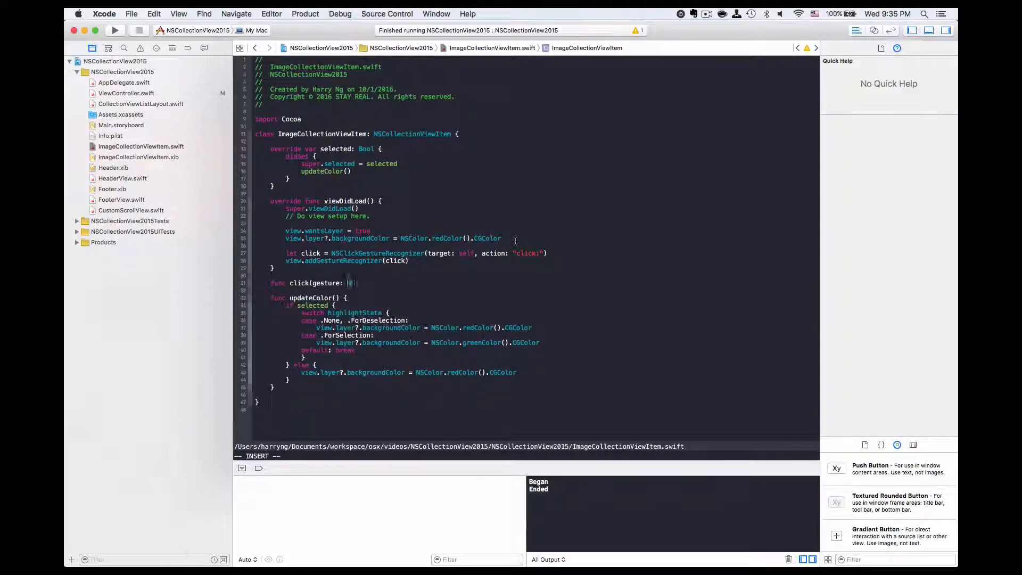
{"action": "type", "text": "NSClickGestureRecognizer) {"}
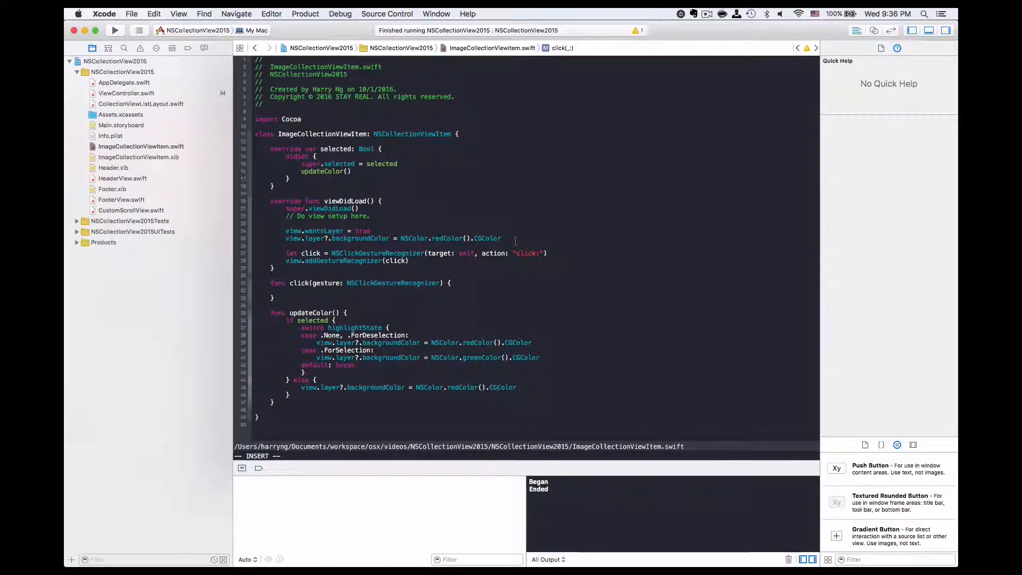
Step: In the click handler, compute let location = gesture.locationInView(view)
{"action": "type", "text": "le"}
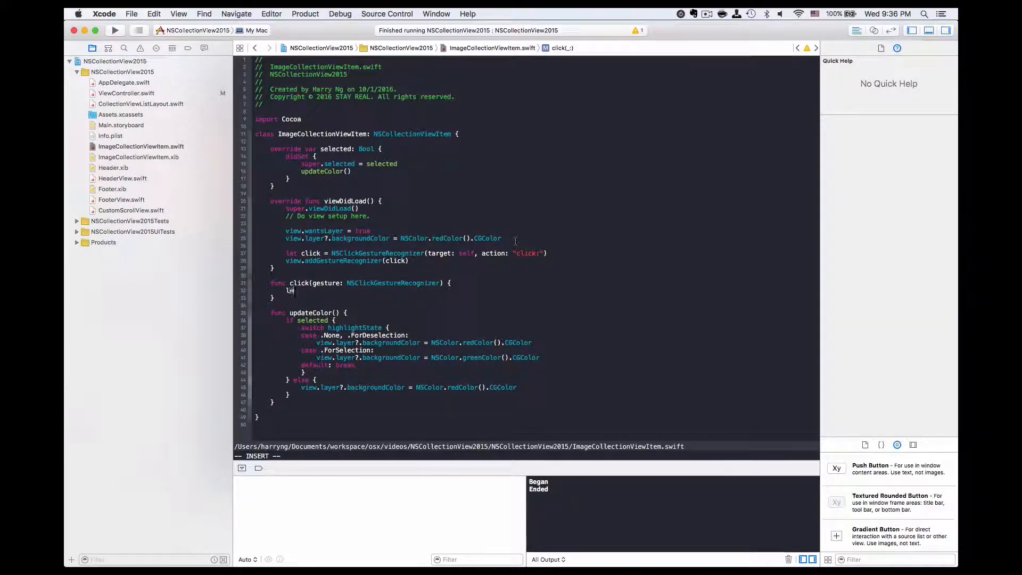
{"action": "type", "text": "et l"}
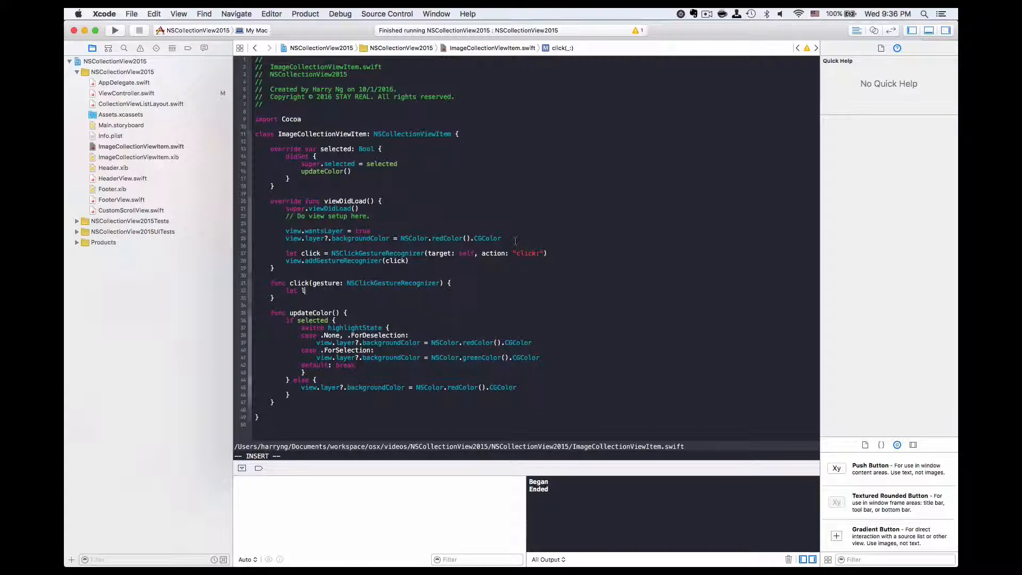
{"action": "type", "text": "ocation ="}
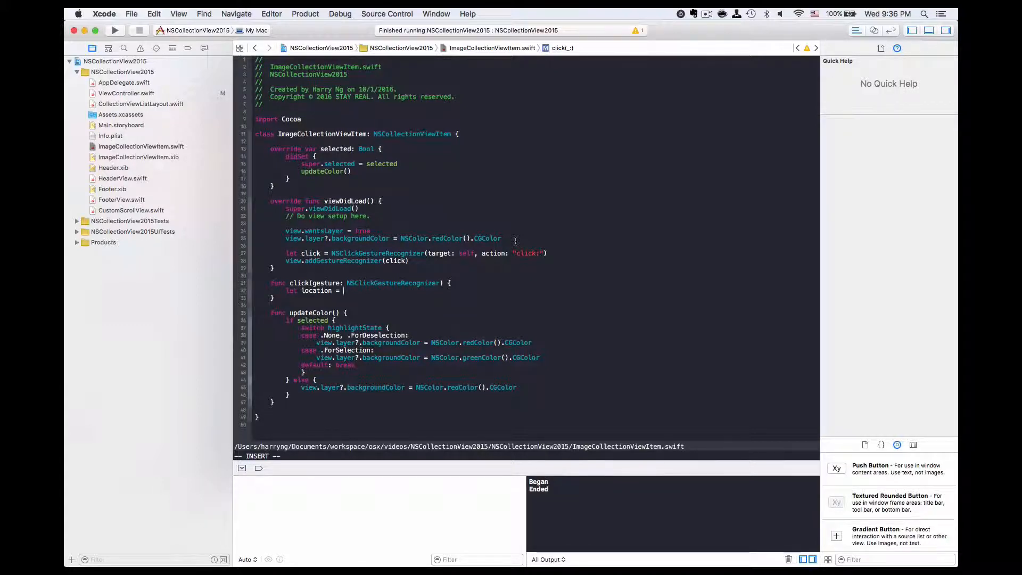
{"action": "type", "text": "gesture.locationInView(view"}
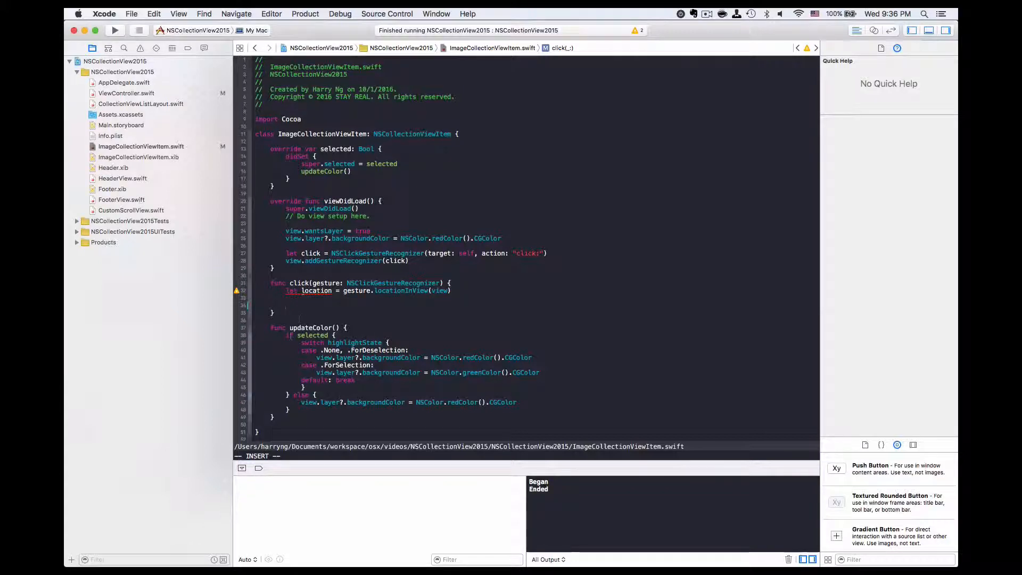
Step: Guard with if location.x > 50 and begin an if let textField = textField unwrap
{"action": "type", "text": "if"}
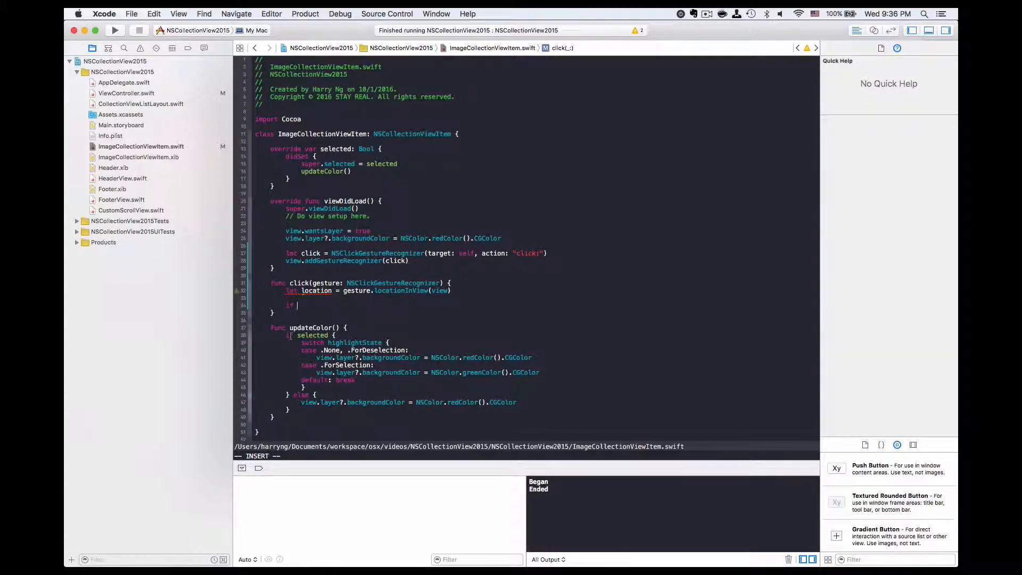
{"action": "type", "text": "location"}
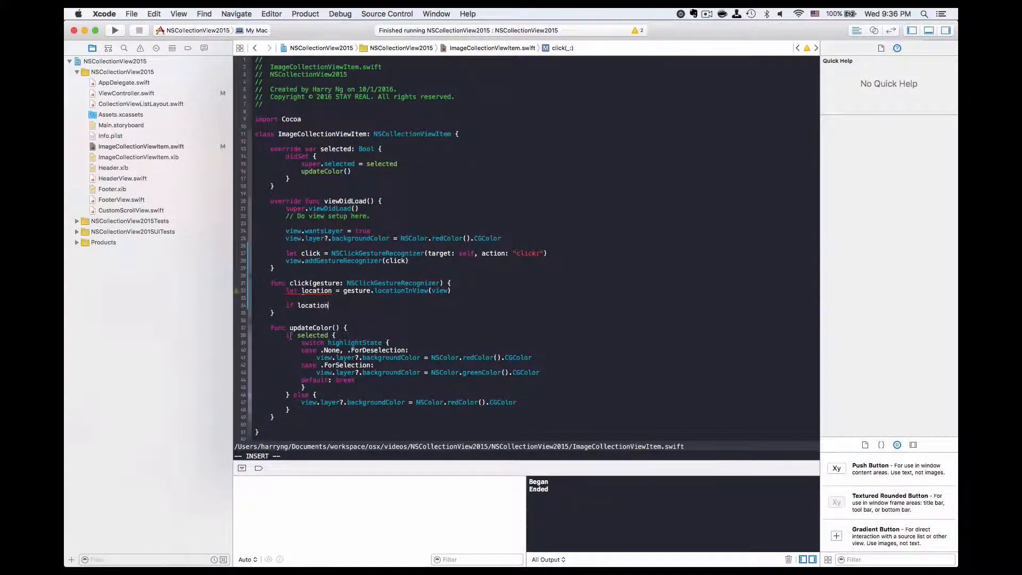
{"action": "type", "text": ".x"}
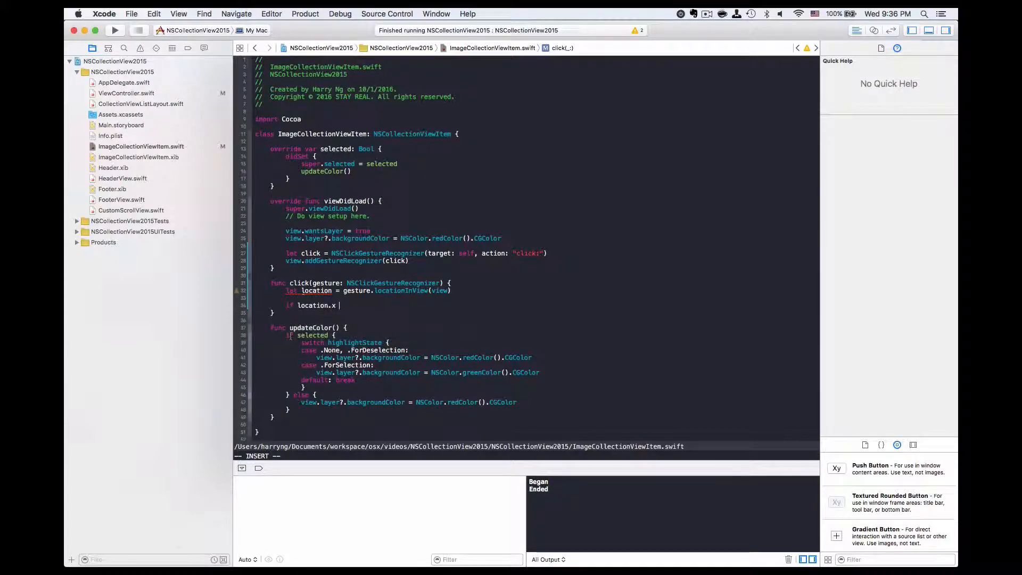
{"action": "type", "text": "> 5"}
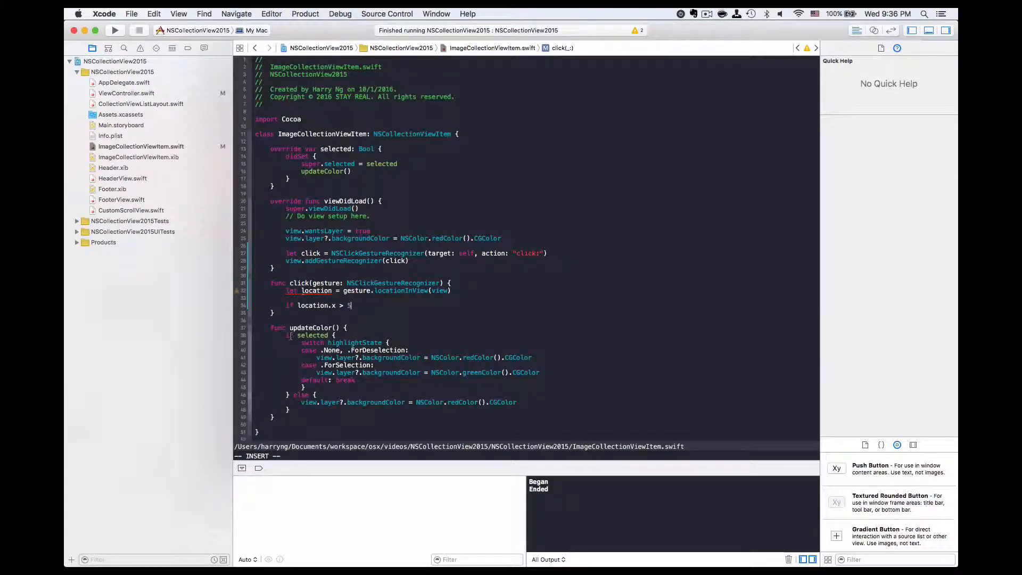
{"action": "type", "text": "0"}
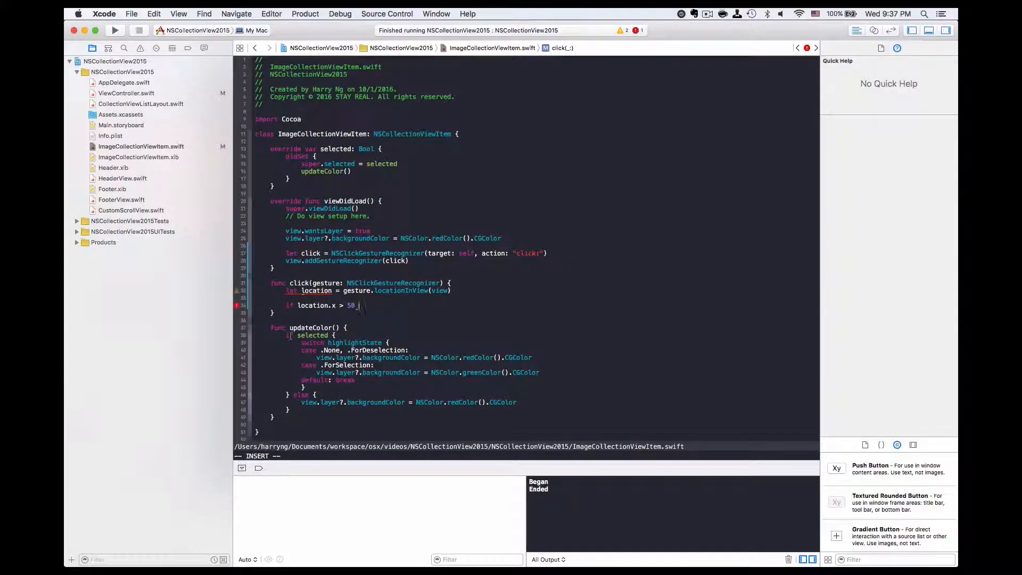
{"action": "type", "text": "{"}
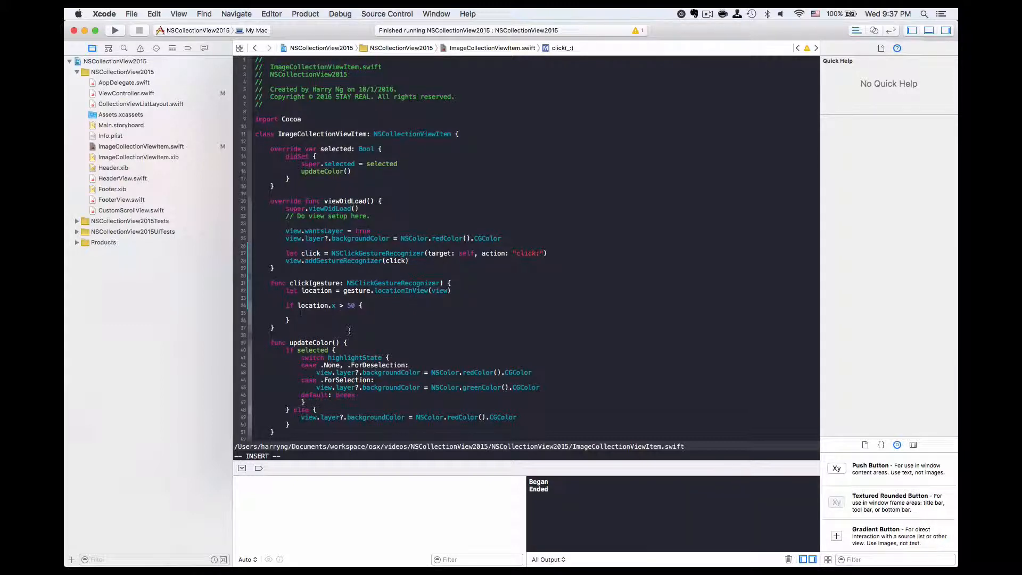
{"action": "type", "text": "if let"}
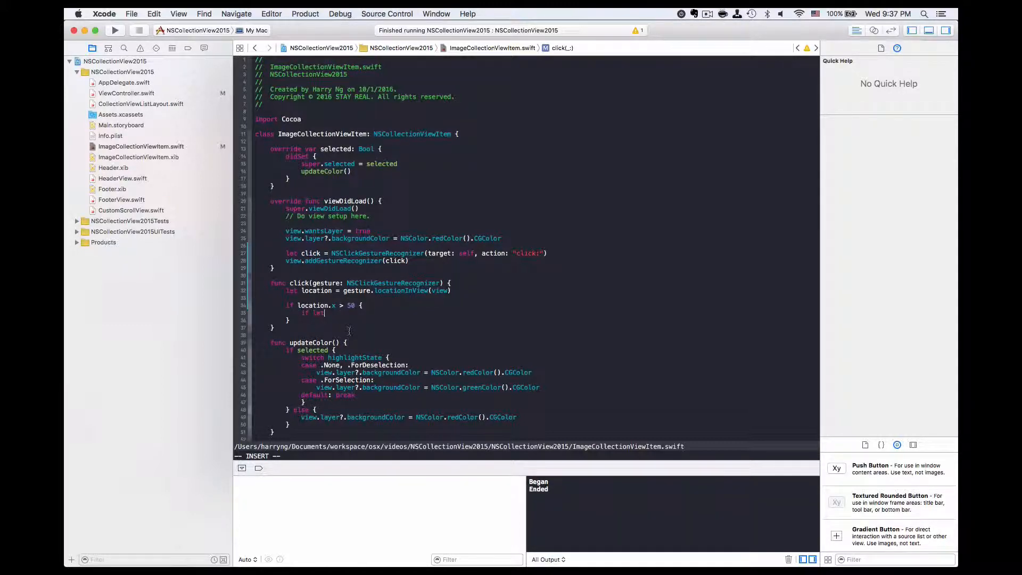
{"action": "type", "text": "textField = textField {"}
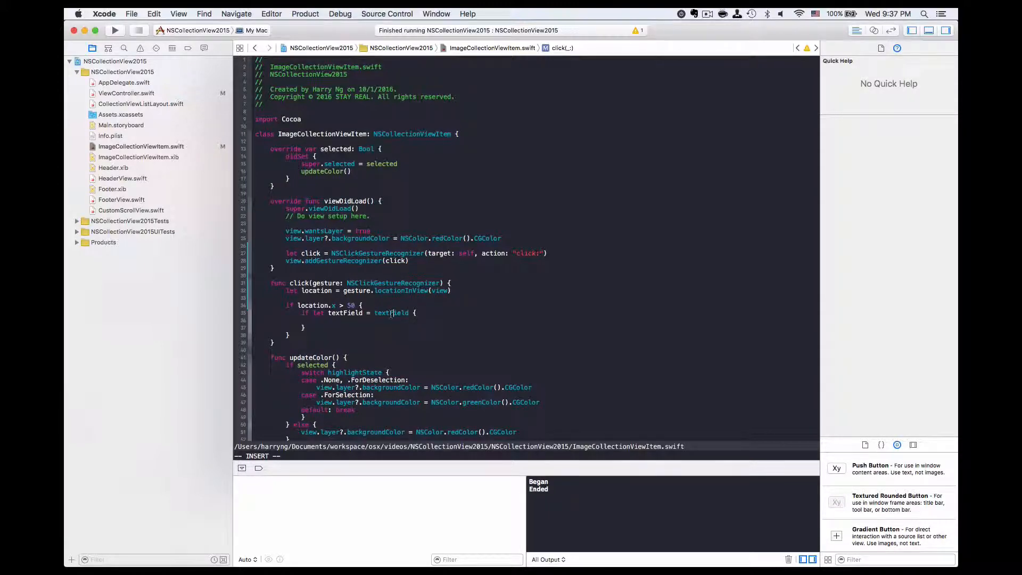
Step: Show the item xib beside the code and select its Text Field with quick help
{"action": "left_click", "coordinate": [390, 312]}
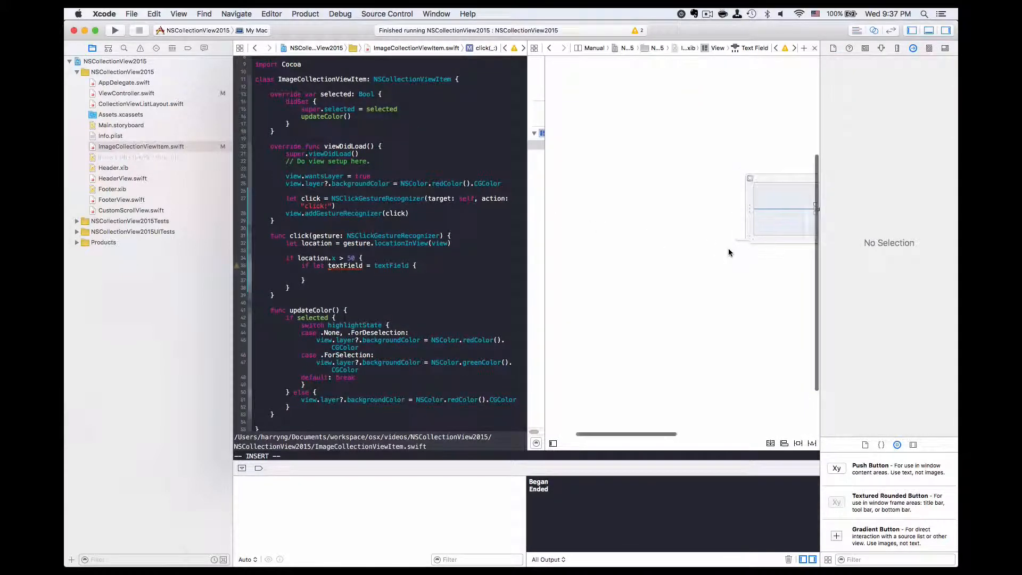
{"action": "left_click", "coordinate": [138, 156]}
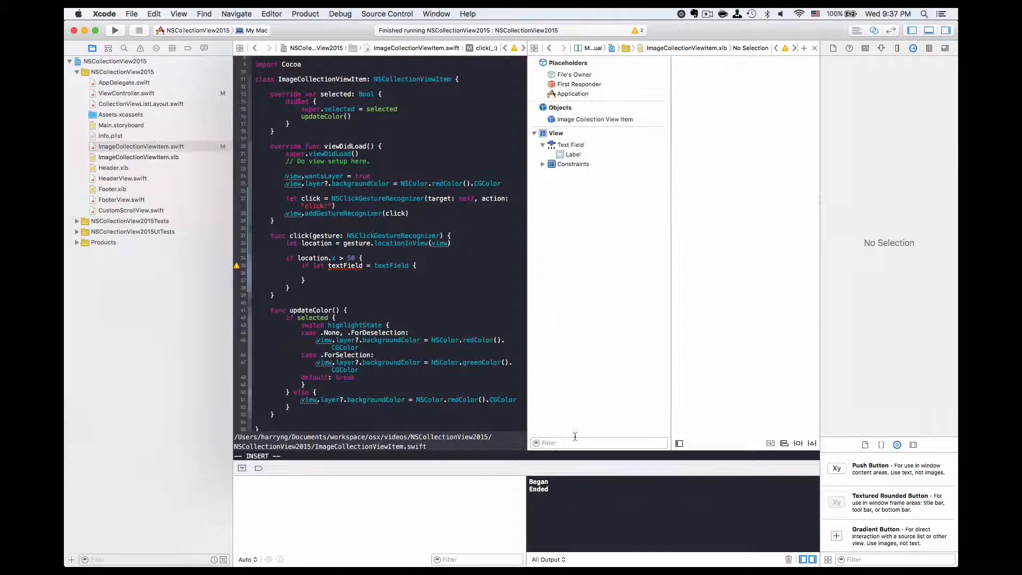
{"action": "left_click", "coordinate": [594, 120]}
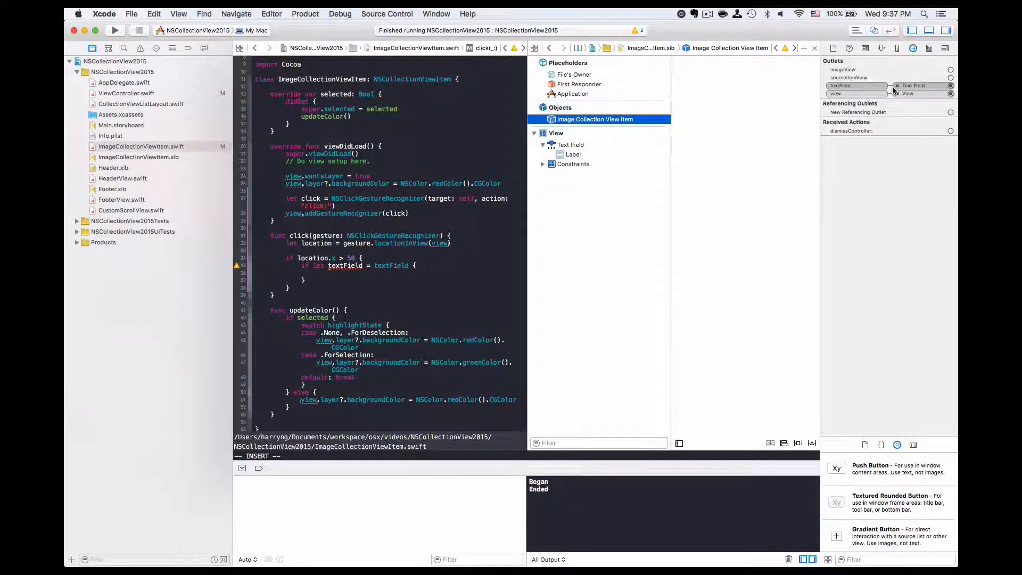
{"action": "left_click", "coordinate": [570, 144]}
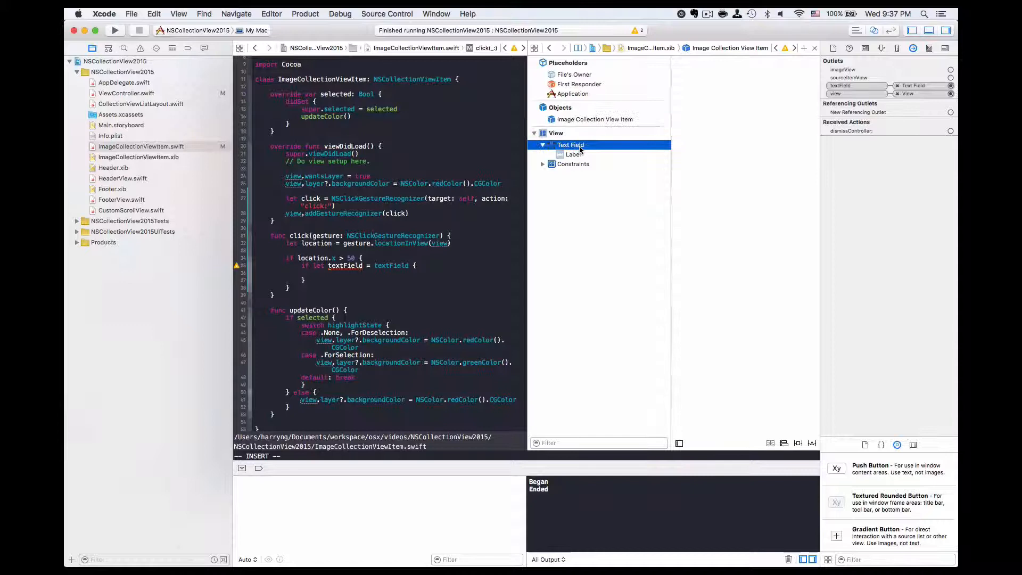
{"action": "left_click", "coordinate": [571, 144]}
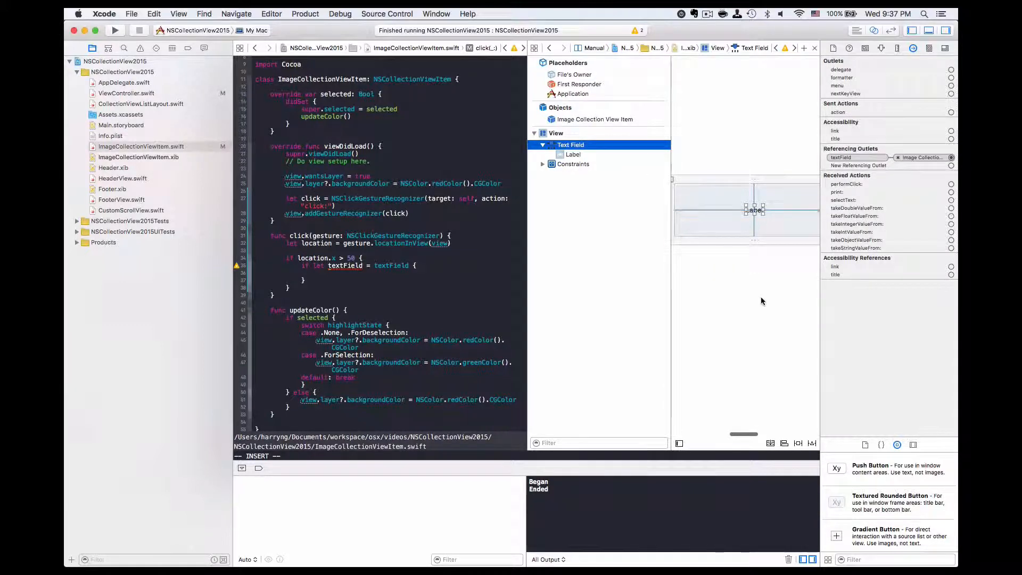
{"action": "left_click", "coordinate": [880, 48]}
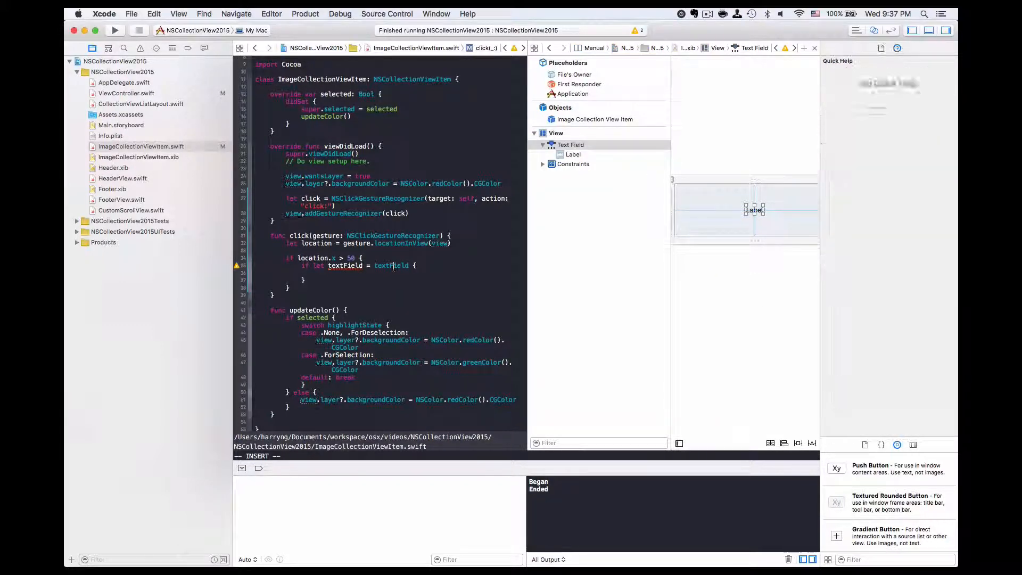
Step: Inside the if-let block, set textField.editable = true
{"action": "left_click", "coordinate": [392, 265]}
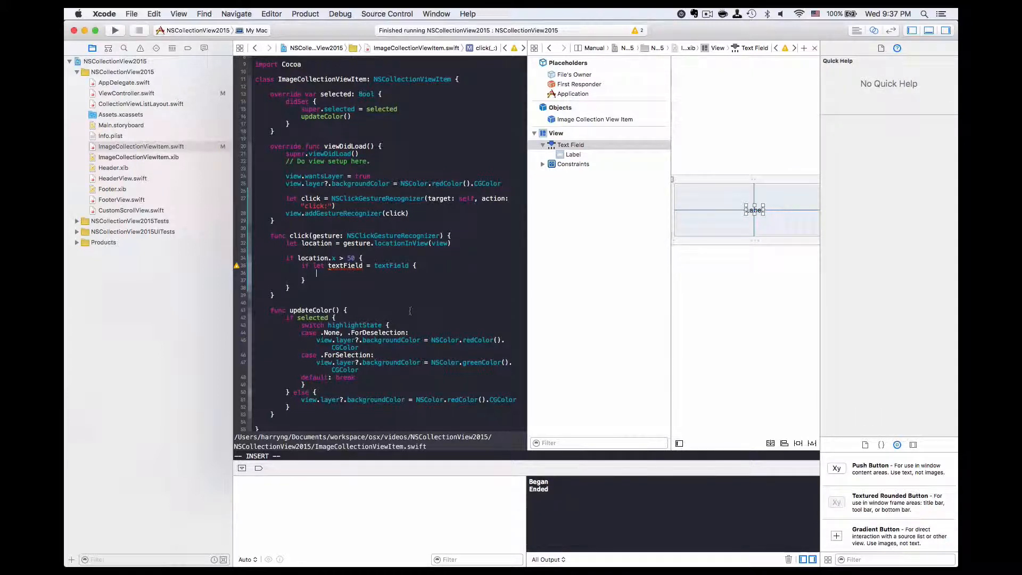
{"action": "type", "text": "t"}
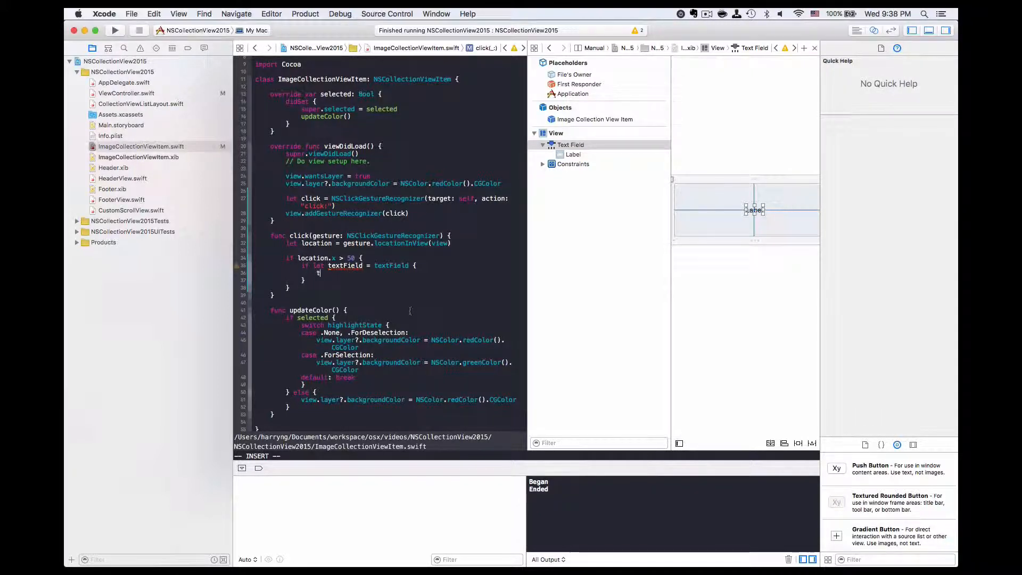
{"action": "type", "text": "textField.editable = true"}
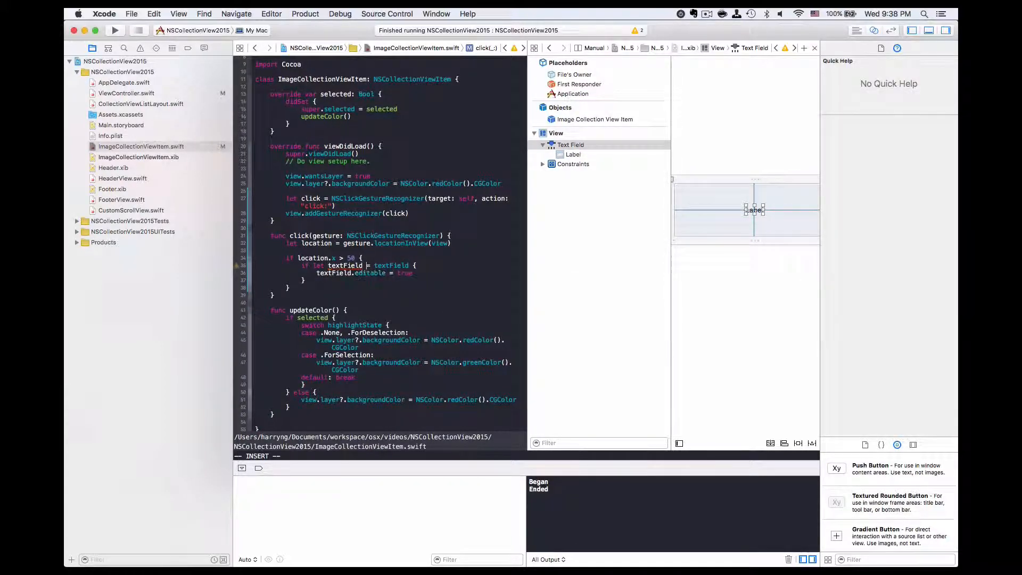
Step: Build and run the app showing red rows a 0 to d 3 between header and footer
{"action": "left_click", "coordinate": [306, 14]}
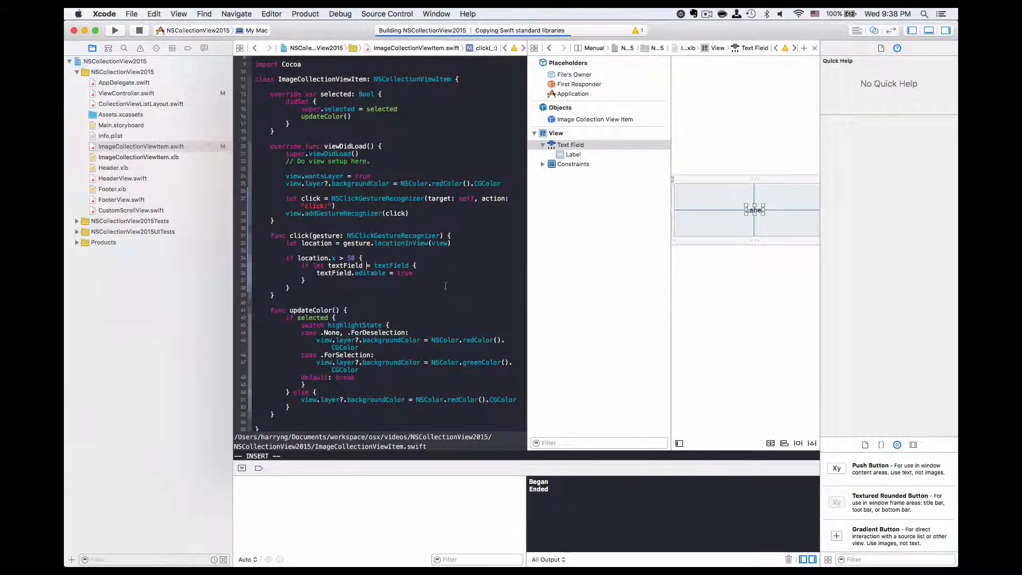
{"action": "left_click", "coordinate": [114, 29]}
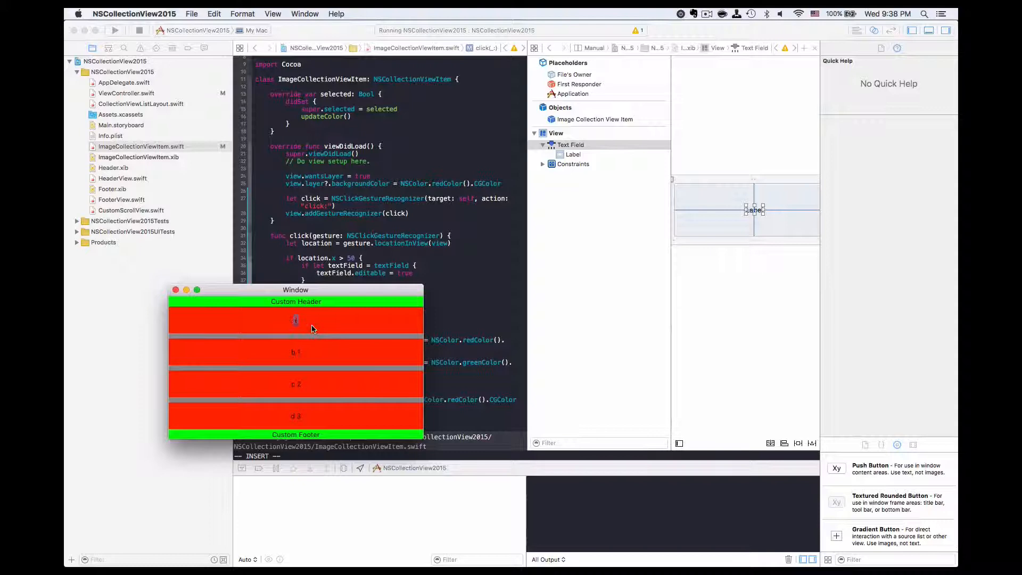
{"action": "mouse_move", "coordinate": [306, 320]}
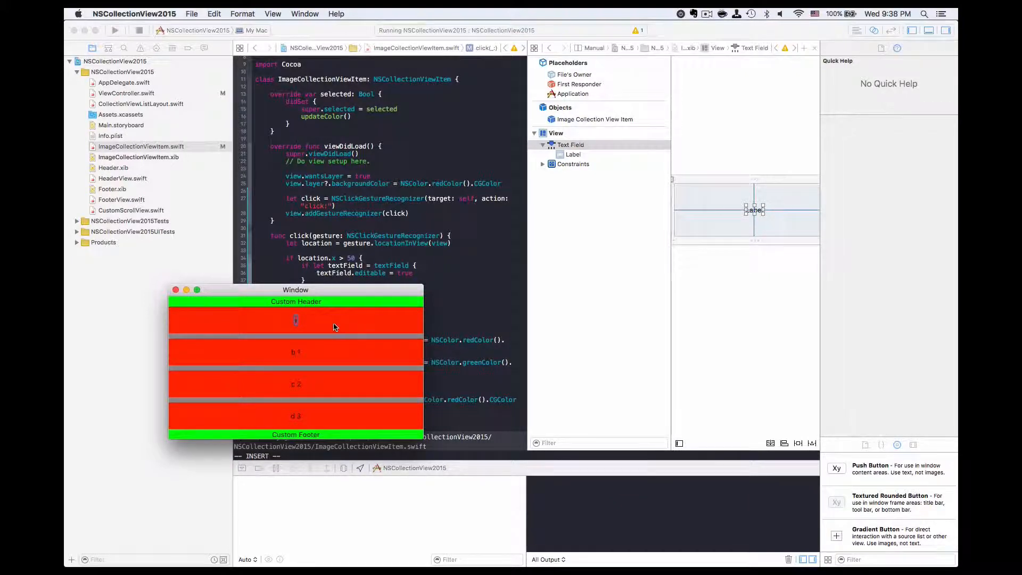
{"action": "mouse_move", "coordinate": [310, 333]}
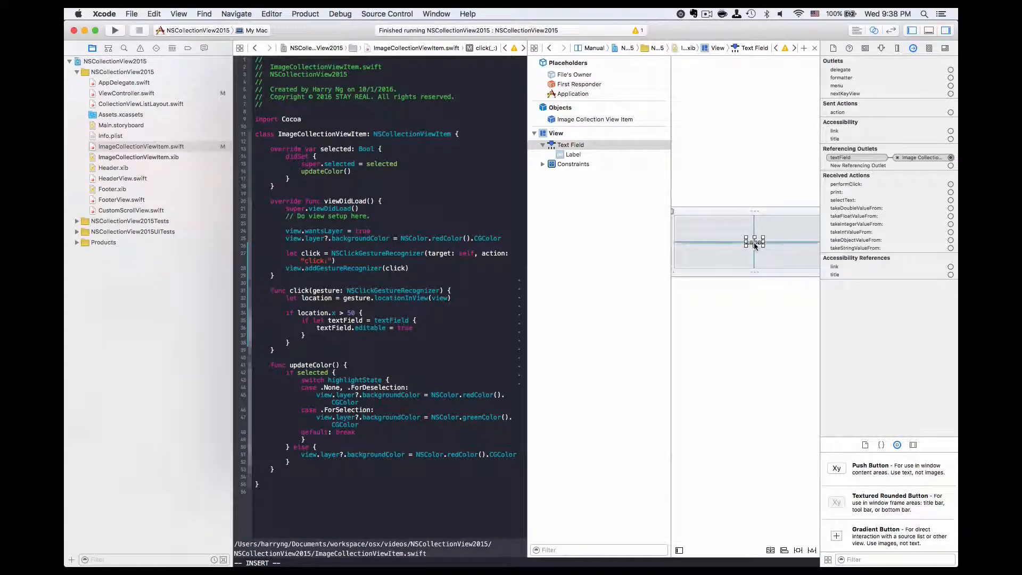
{"action": "mouse_move", "coordinate": [767, 349]}
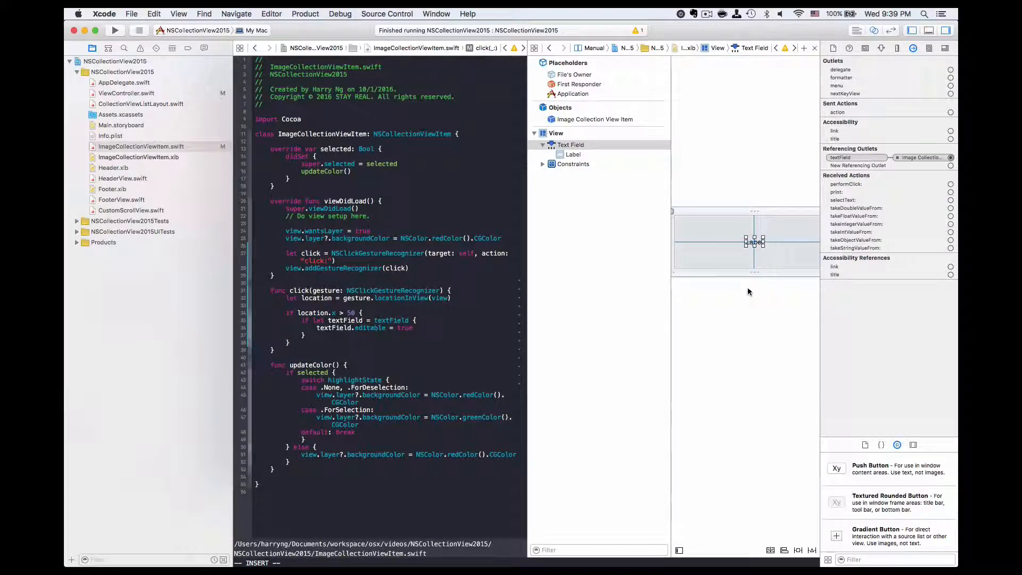
{"action": "mouse_move", "coordinate": [750, 440]}
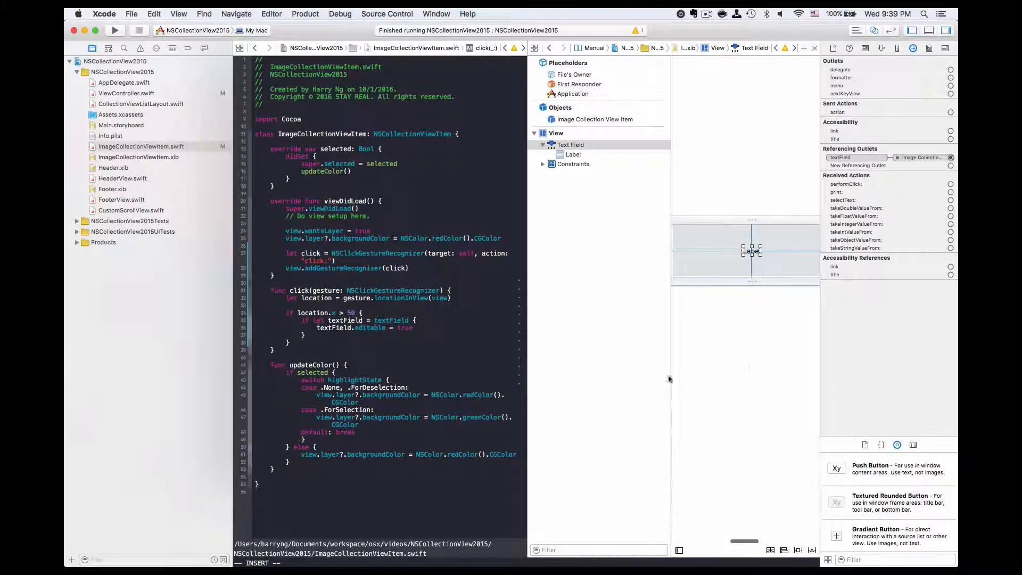
Step: Pin the item's text field with left 50, right 20 and width 250 constraints
{"action": "left_click", "coordinate": [564, 550]}
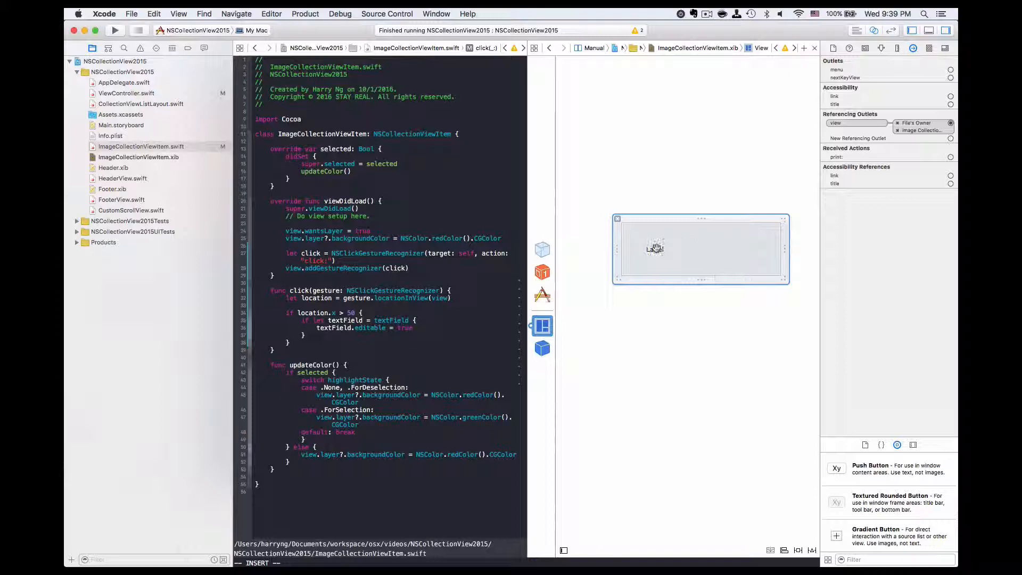
{"action": "left_click", "coordinate": [654, 249]}
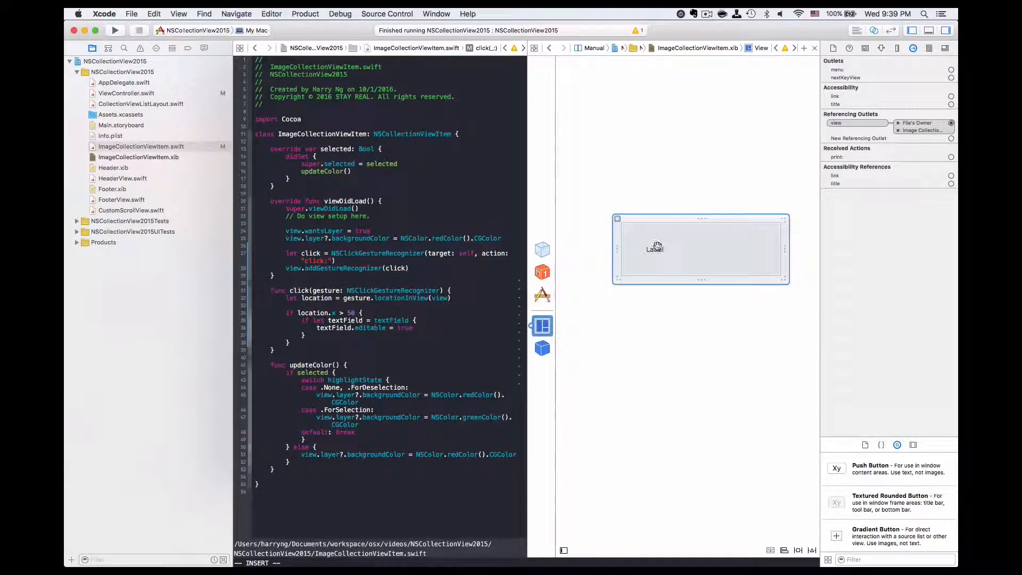
{"action": "left_click", "coordinate": [655, 249]}
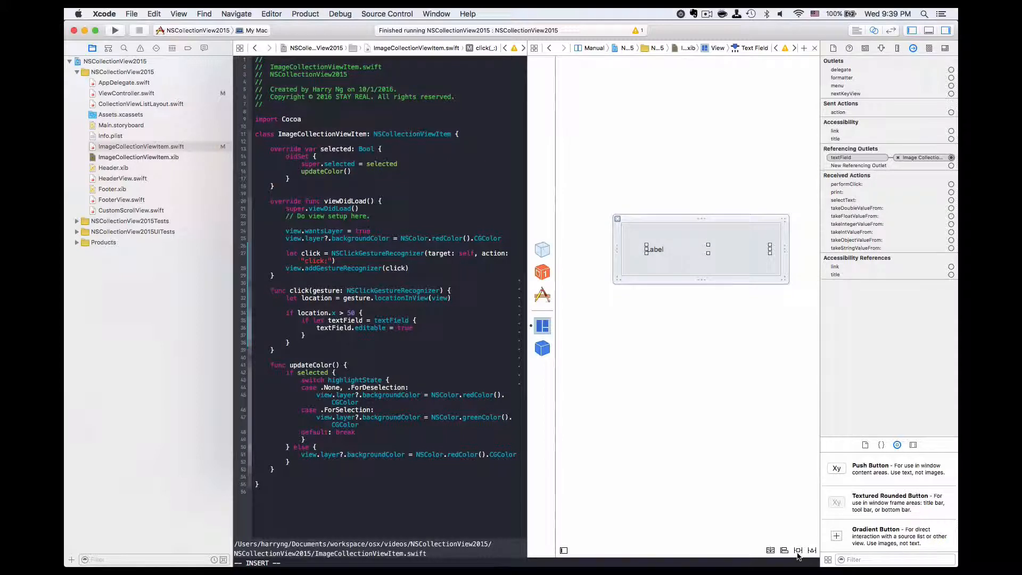
{"action": "left_click", "coordinate": [798, 549]}
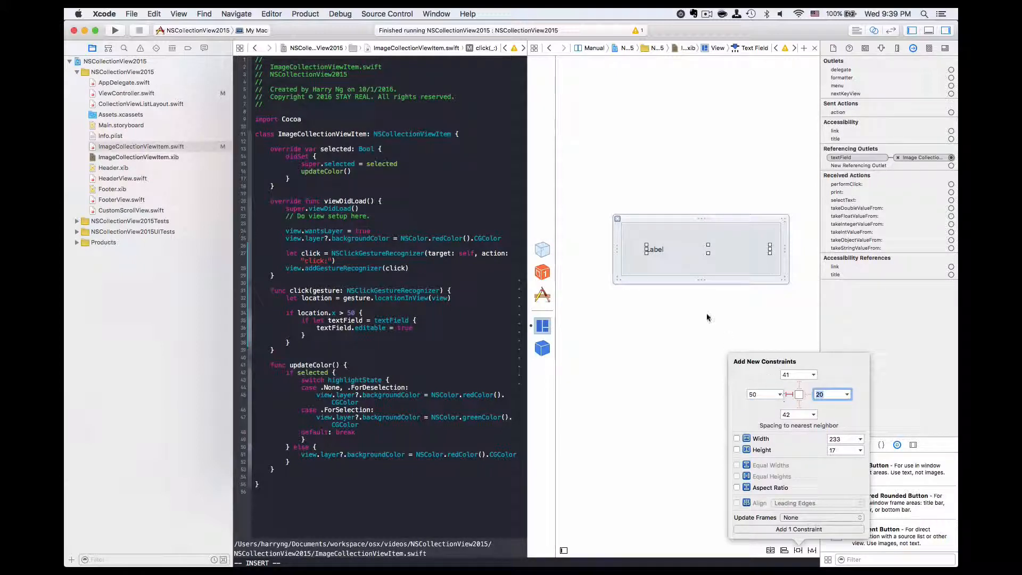
{"action": "mouse_move", "coordinate": [643, 284]}
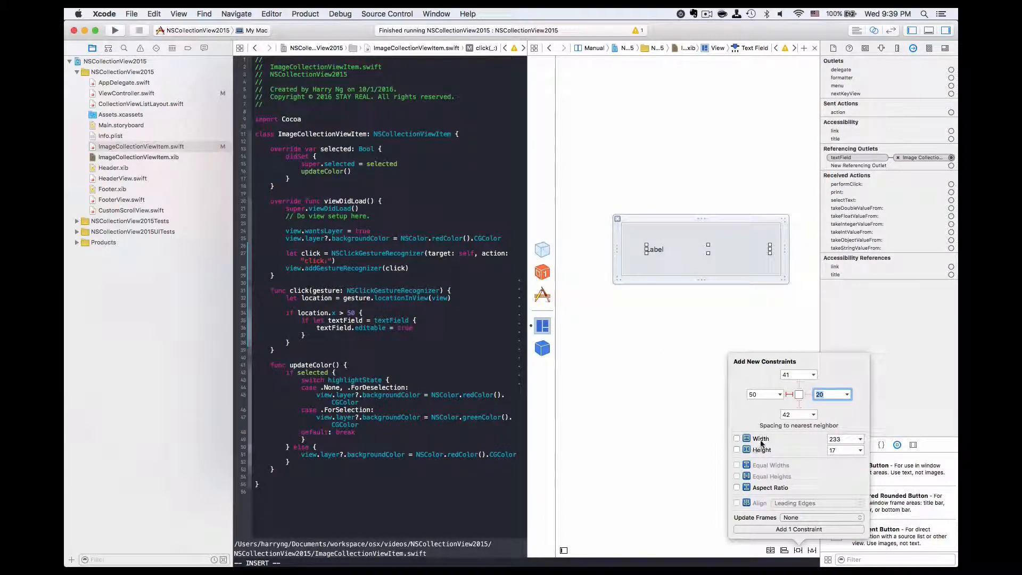
{"action": "left_click", "coordinate": [736, 437]}
{"action": "type", "text": "250"}
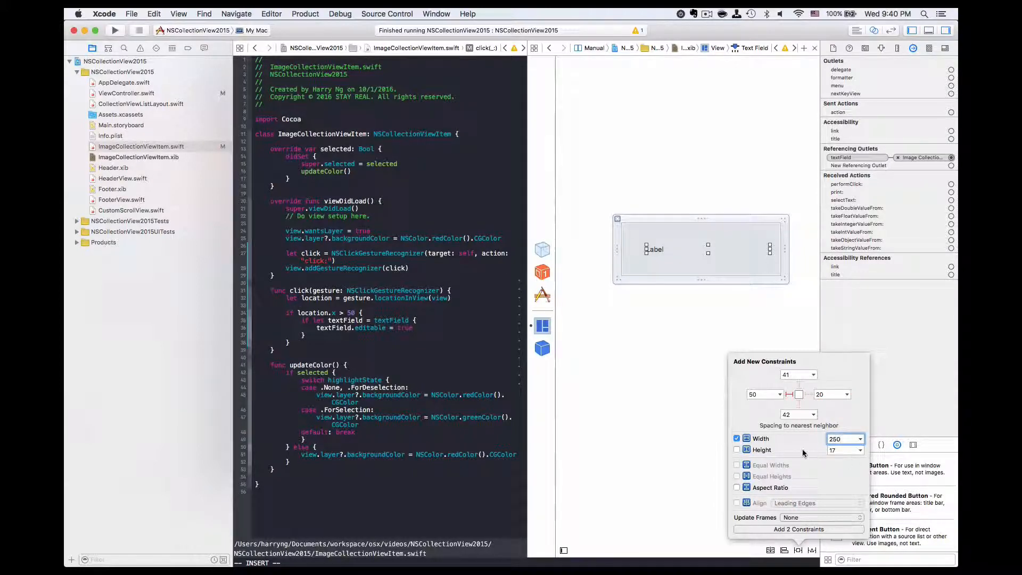
{"action": "left_click", "coordinate": [797, 529]}
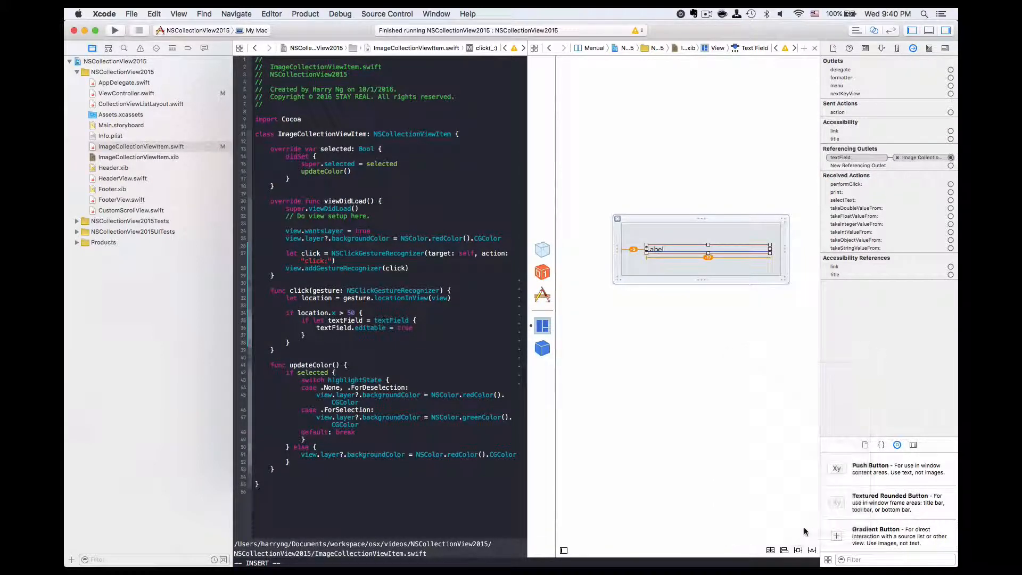
Step: Center the text field vertically in its container and rebuild the app
{"action": "left_click", "coordinate": [783, 550]}
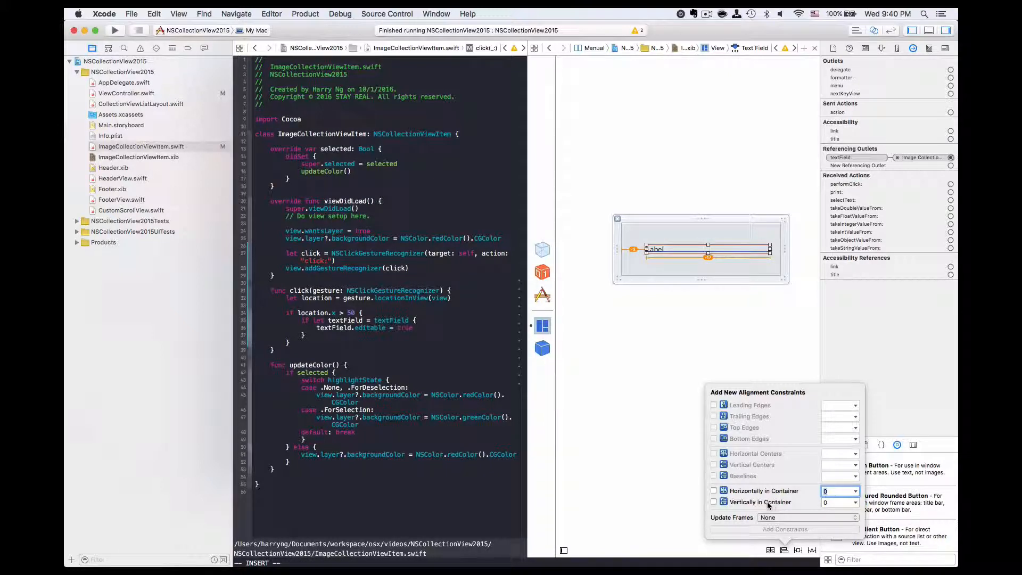
{"action": "left_click", "coordinate": [713, 501]}
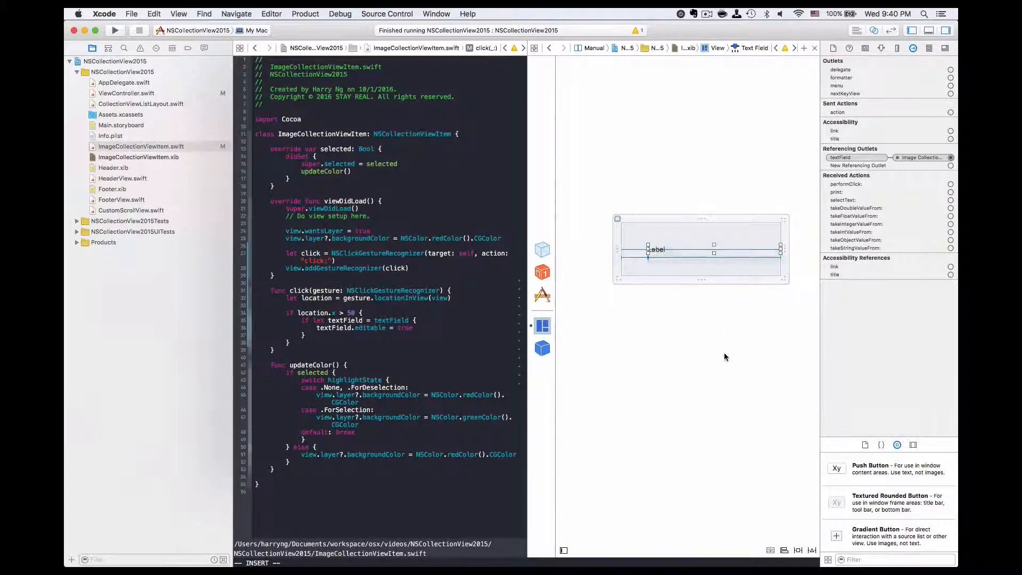
{"action": "mouse_move", "coordinate": [706, 359]}
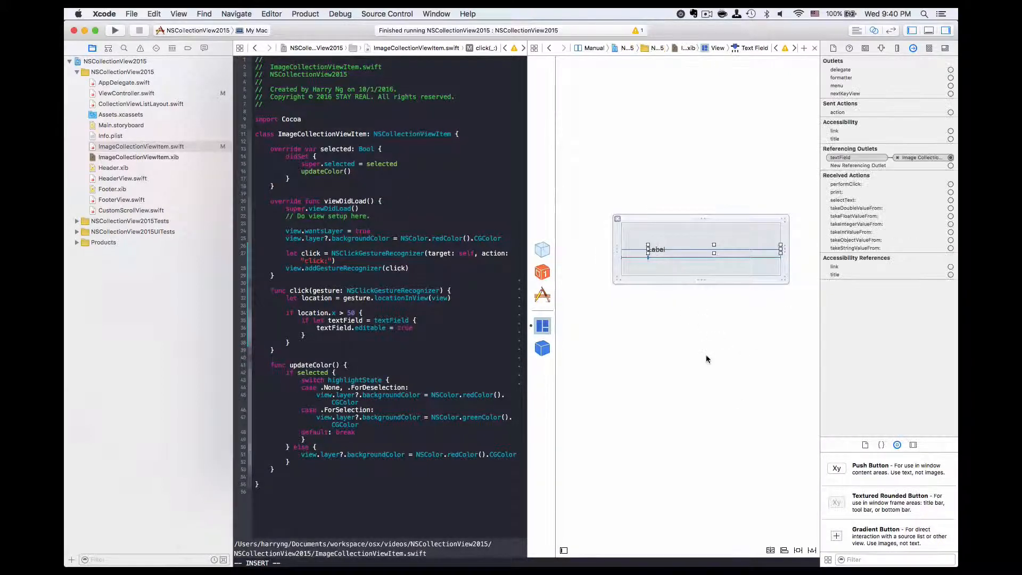
{"action": "left_click", "coordinate": [114, 30]}
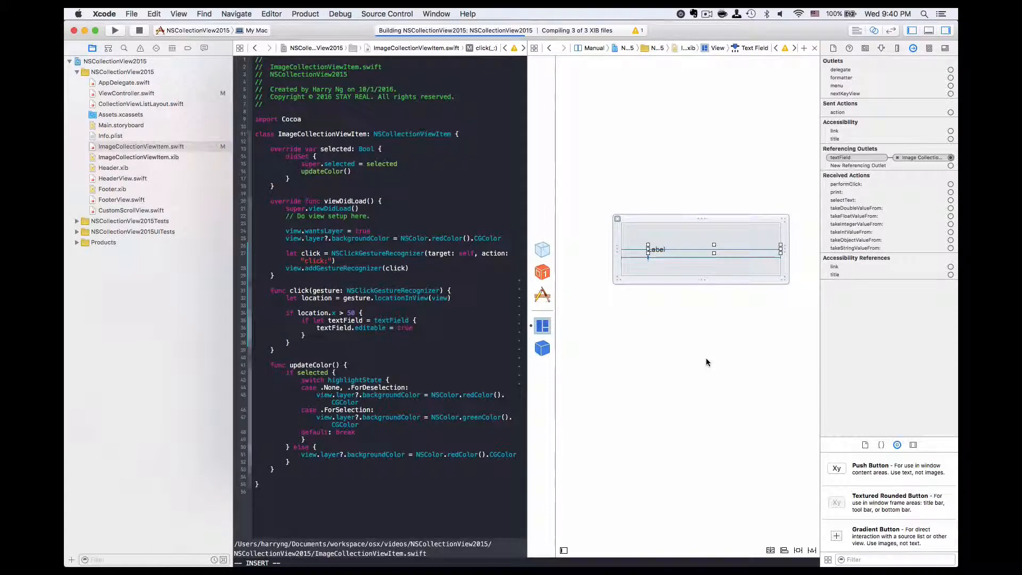
Step: Run the app and click the first row's label to make it an editable field
{"action": "left_click", "coordinate": [114, 30]}
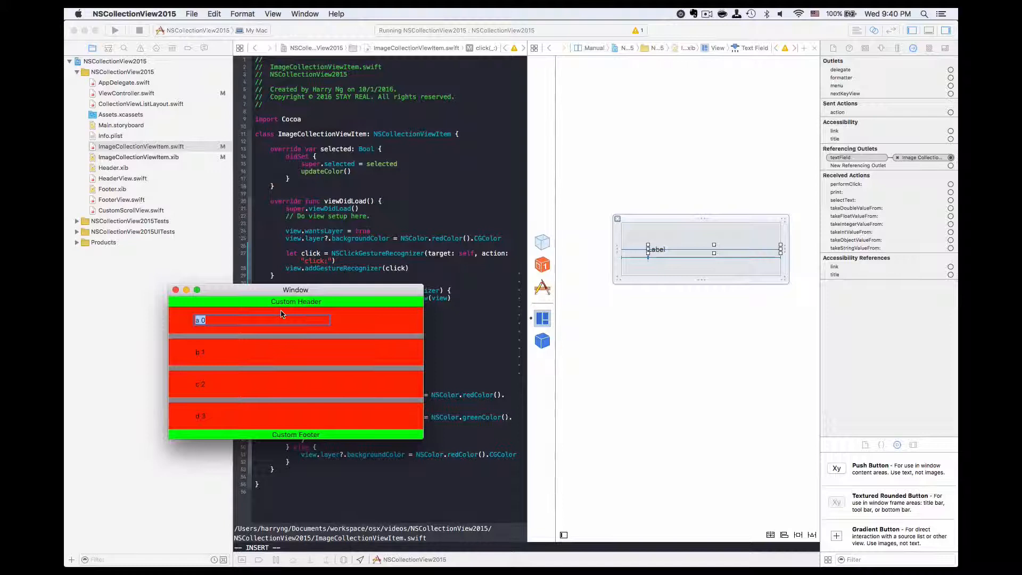
{"action": "mouse_move", "coordinate": [356, 303]}
{"action": "type", "text": "iojoijwef"}
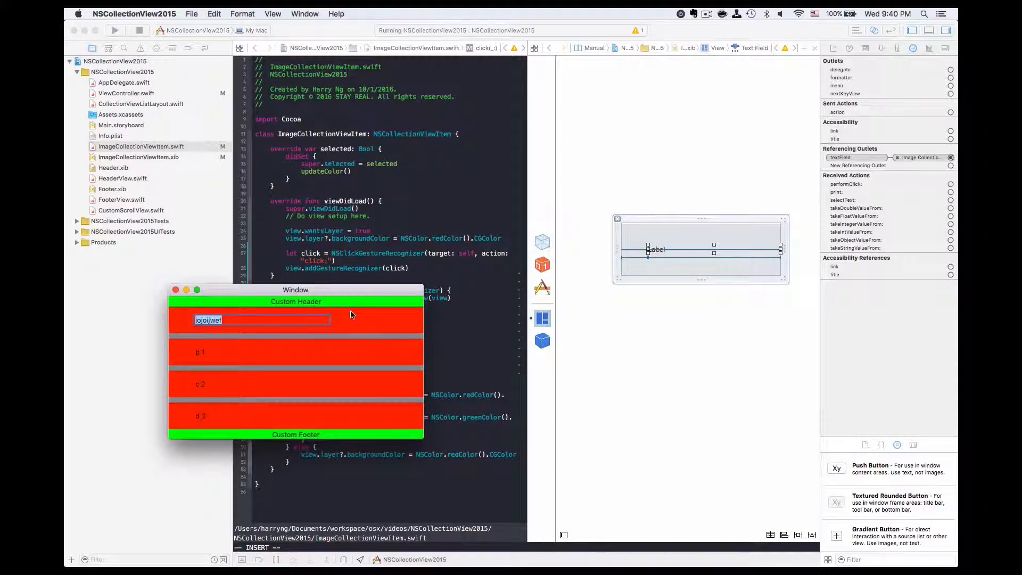
{"action": "left_click_drag", "start_coordinate": [295, 289], "coordinate": [294, 321]}
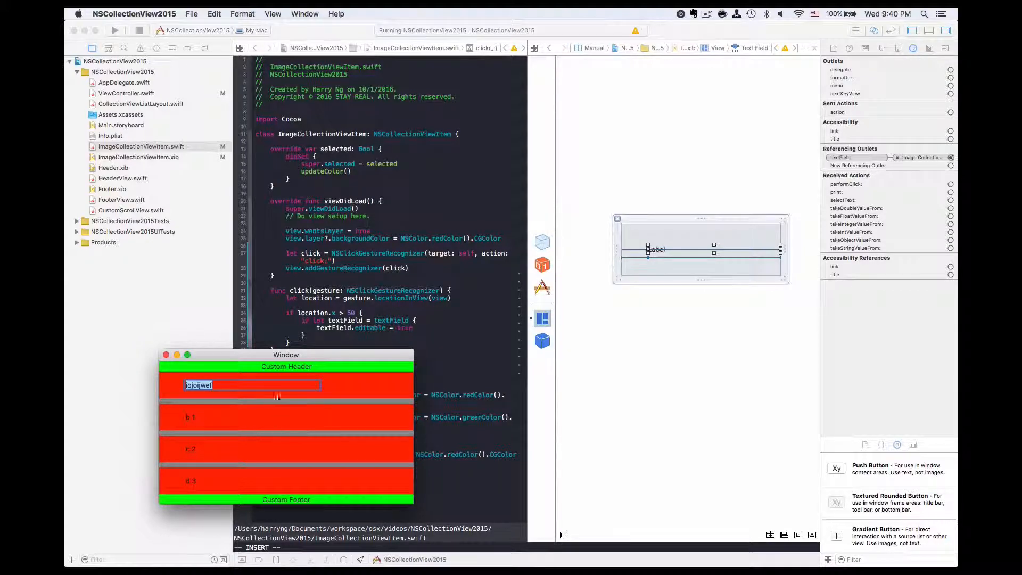
{"action": "mouse_move", "coordinate": [297, 418]}
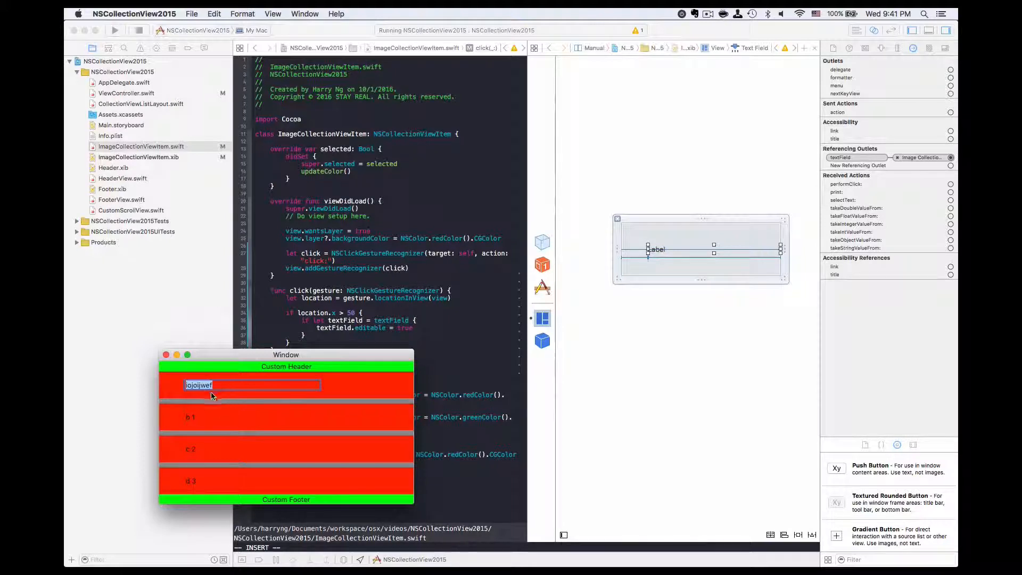
{"action": "mouse_move", "coordinate": [224, 393]}
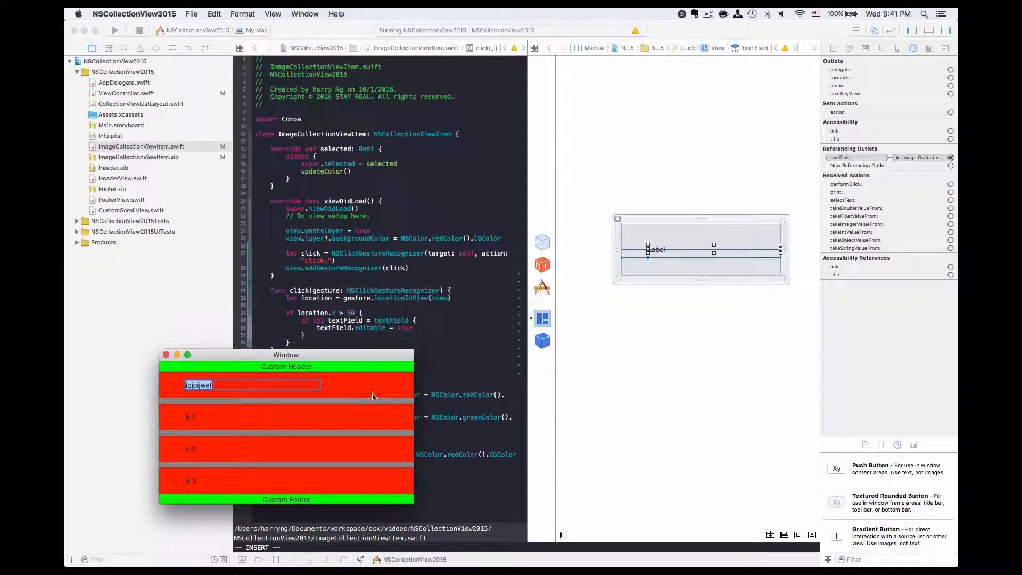
{"action": "mouse_move", "coordinate": [347, 387]}
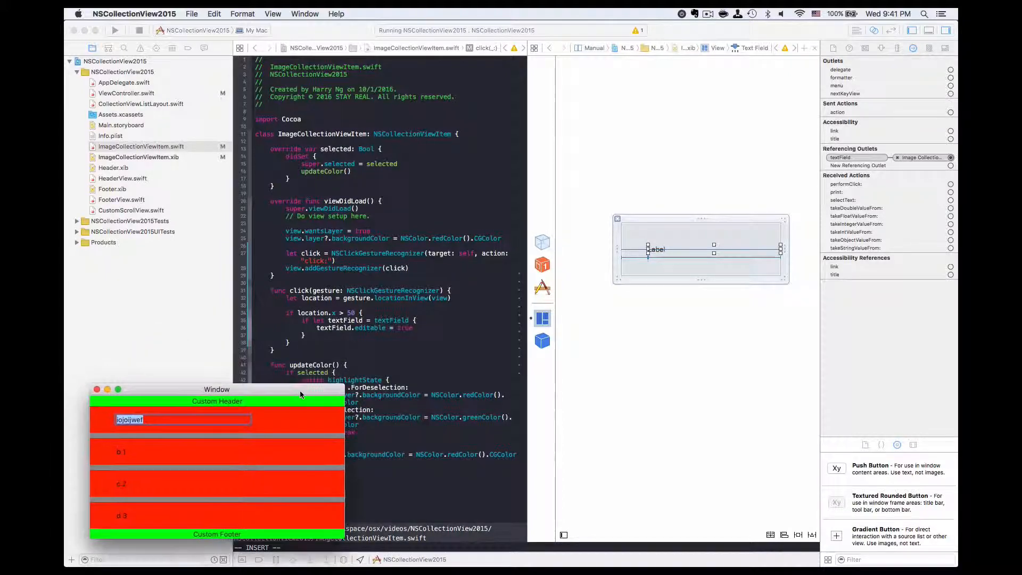
{"action": "mouse_move", "coordinate": [216, 445]}
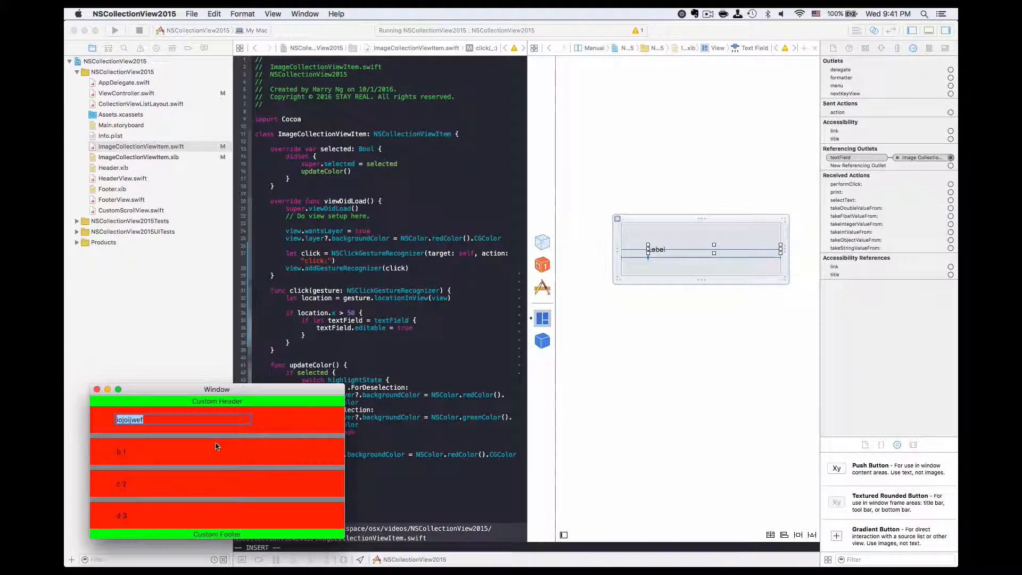
{"action": "mouse_move", "coordinate": [256, 422]}
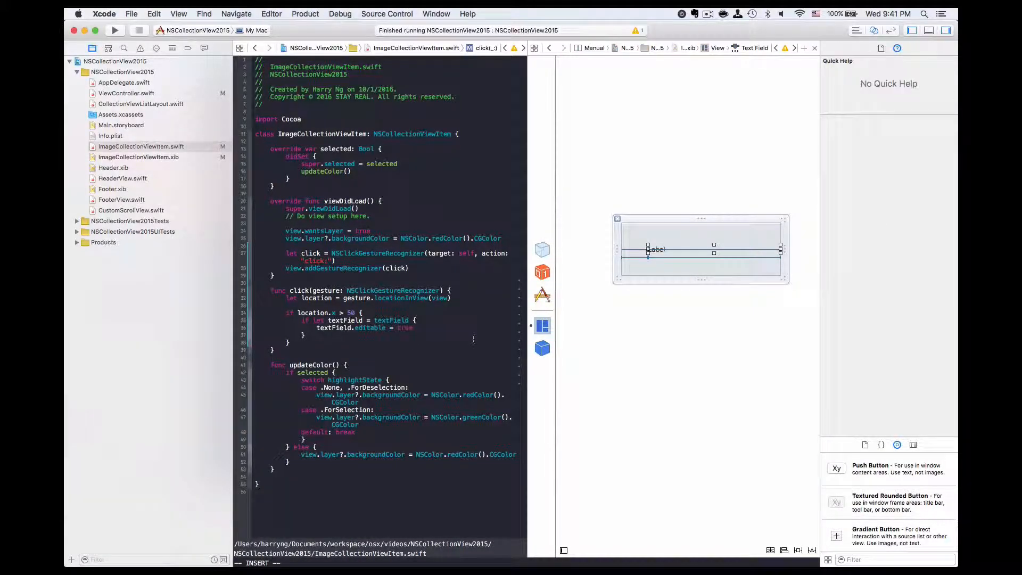
Step: Set textField.focusRingType = .None and call becomeFirstResponder() in the click handler, then rerun
{"action": "type", "text": "textField.focusRingType = ."}
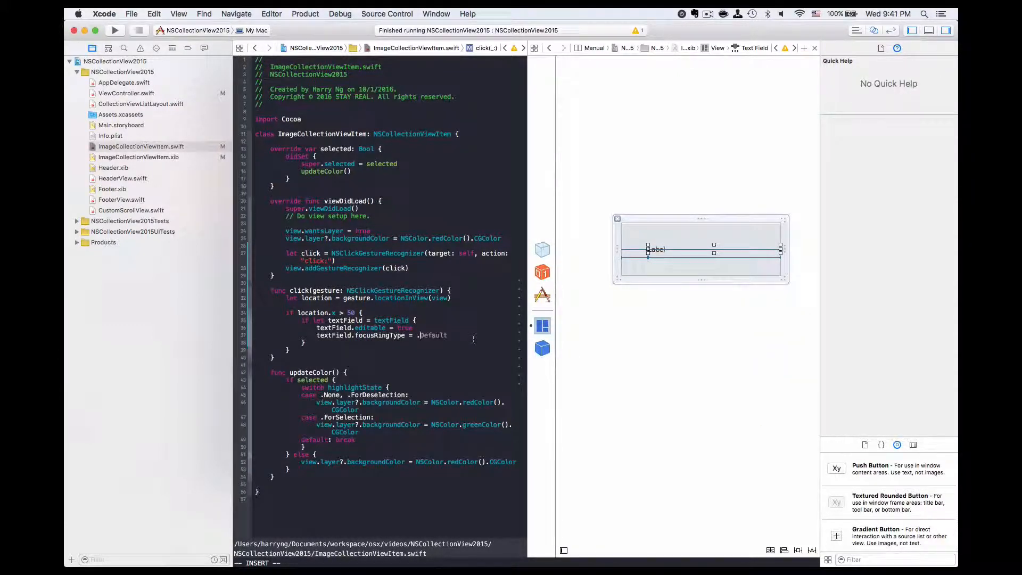
{"action": "type", "text": "None"}
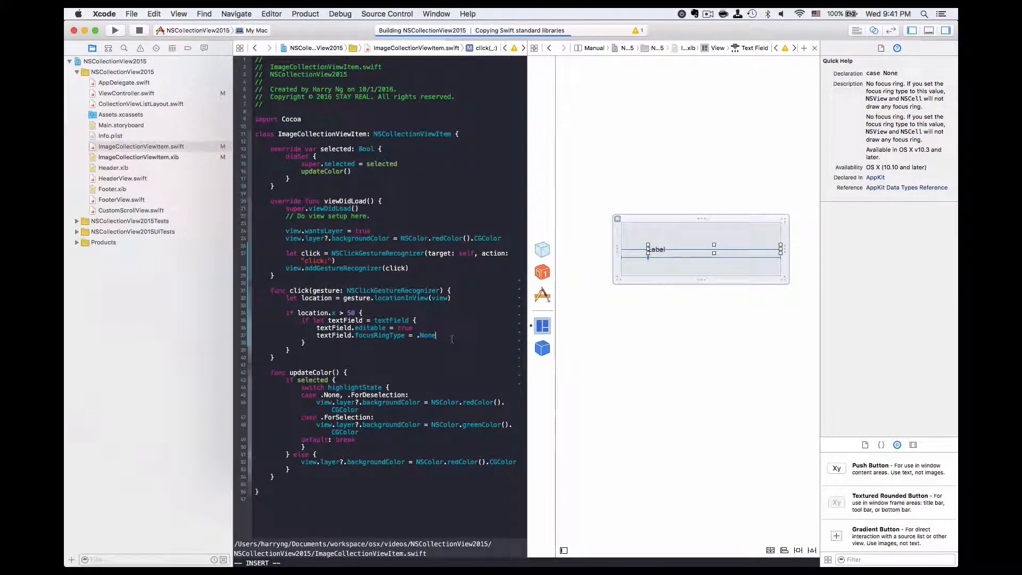
{"action": "left_click", "coordinate": [115, 30]}
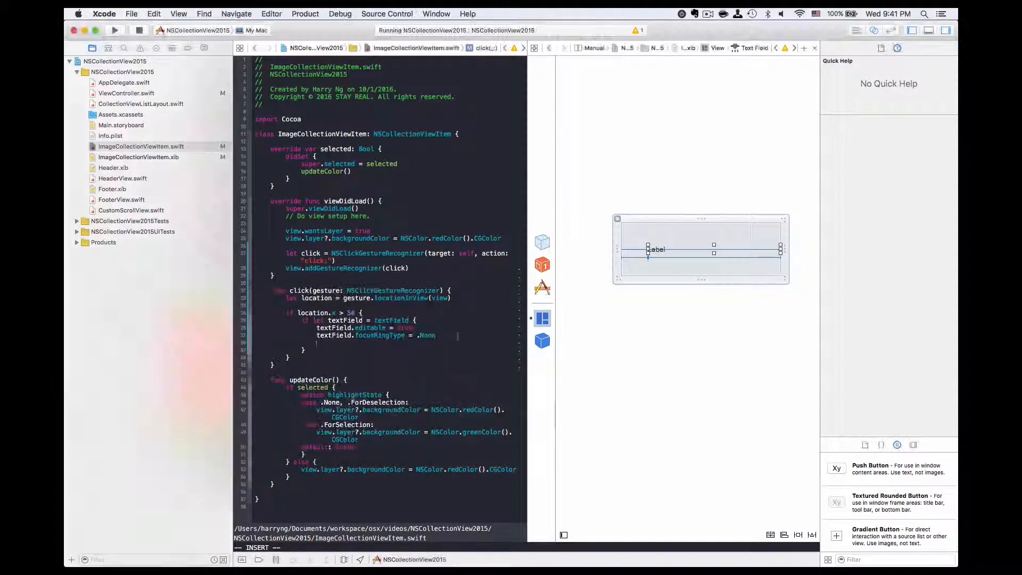
{"action": "type", "text": "text"}
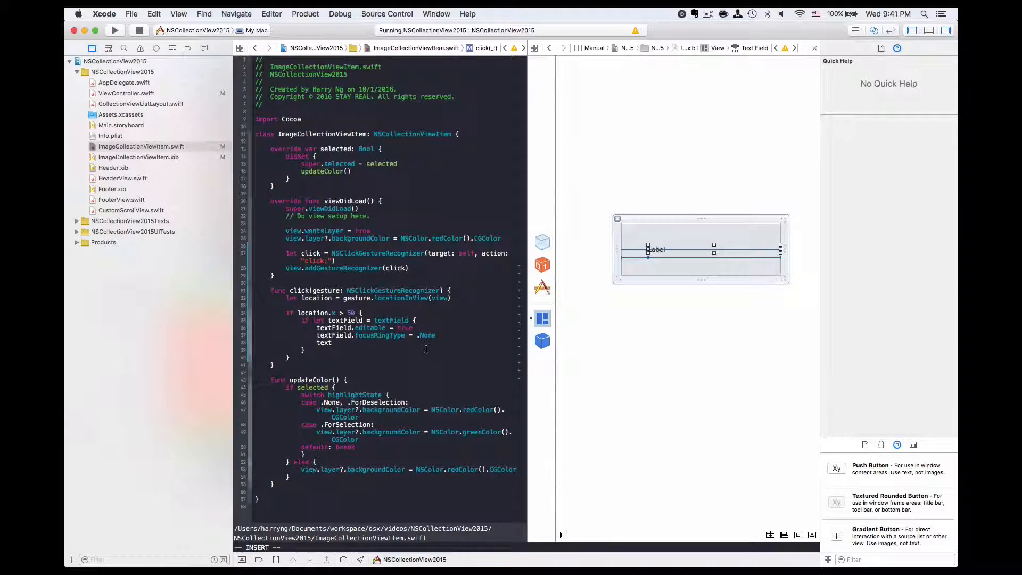
{"action": "type", "text": "bec"}
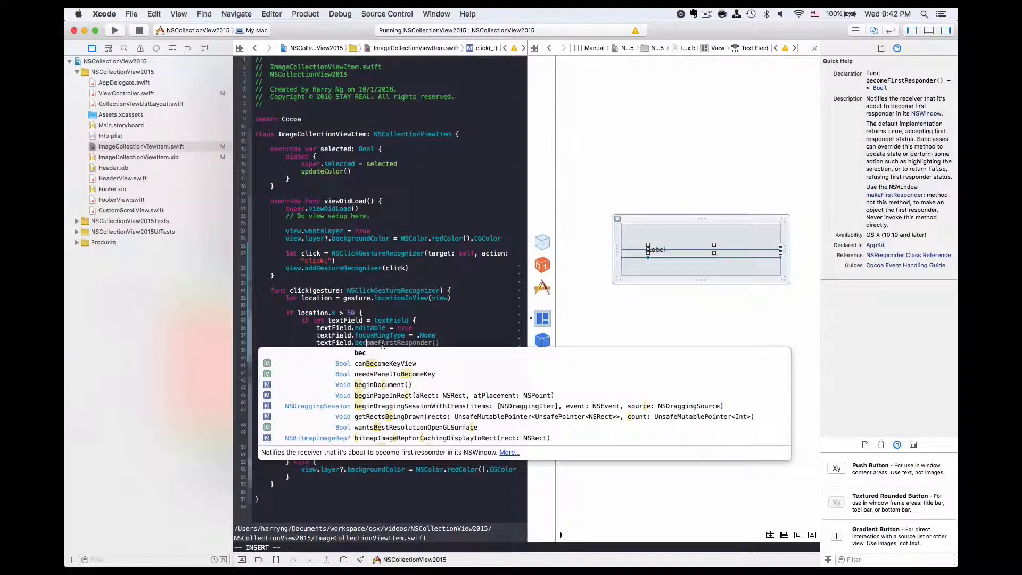
{"action": "key", "text": "Return"}
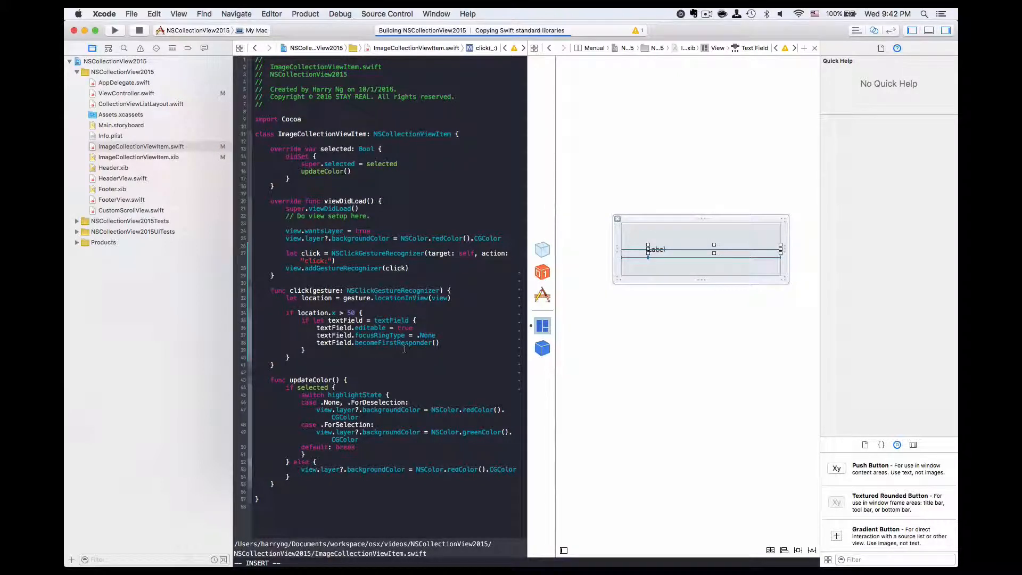
{"action": "left_click", "coordinate": [114, 30]}
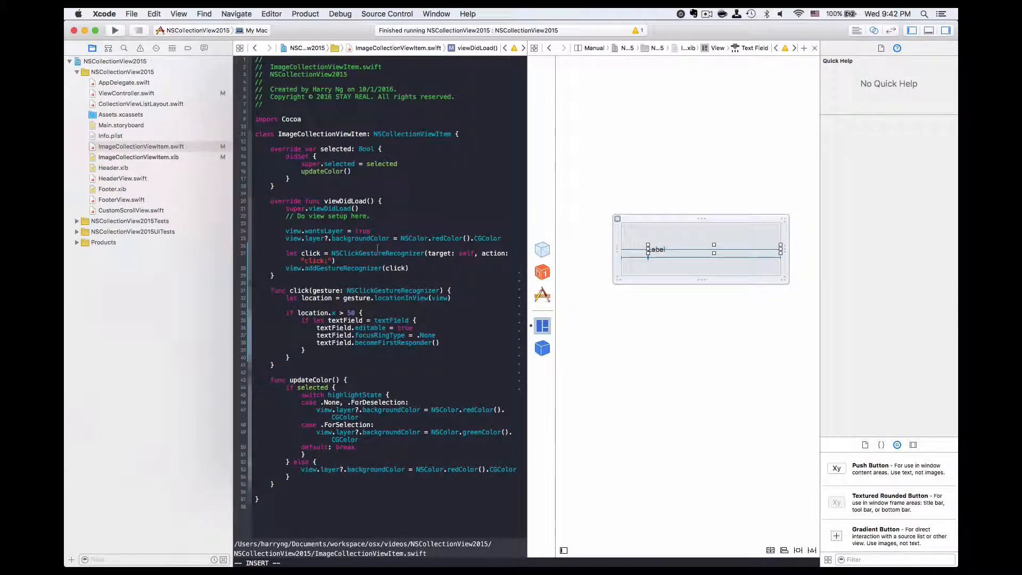
Step: In viewDidLoad set textField?.delegate = self for the NSTextFieldDelegate extension
{"action": "key", "text": "Return"}
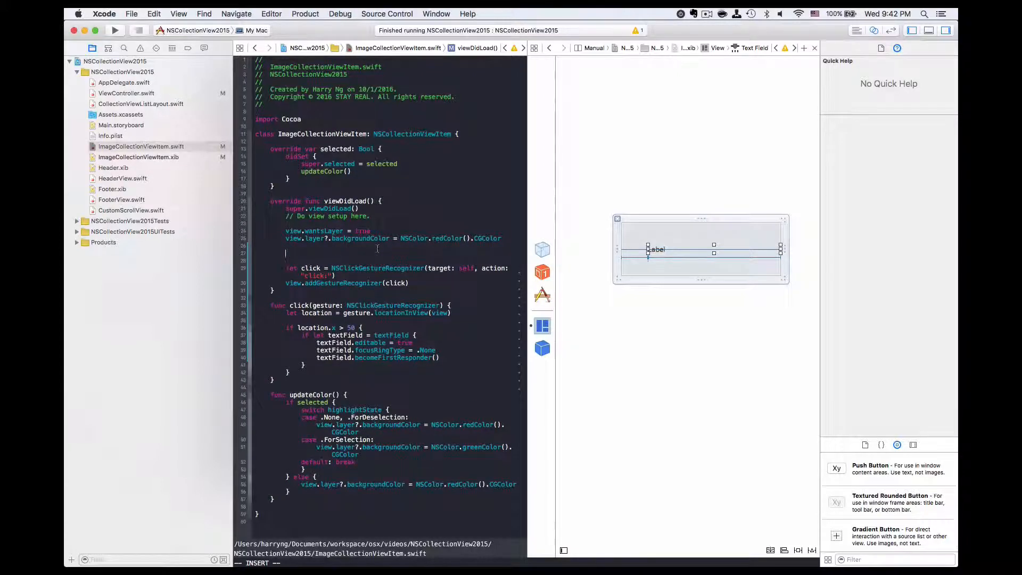
{"action": "type", "text": "textField?"}
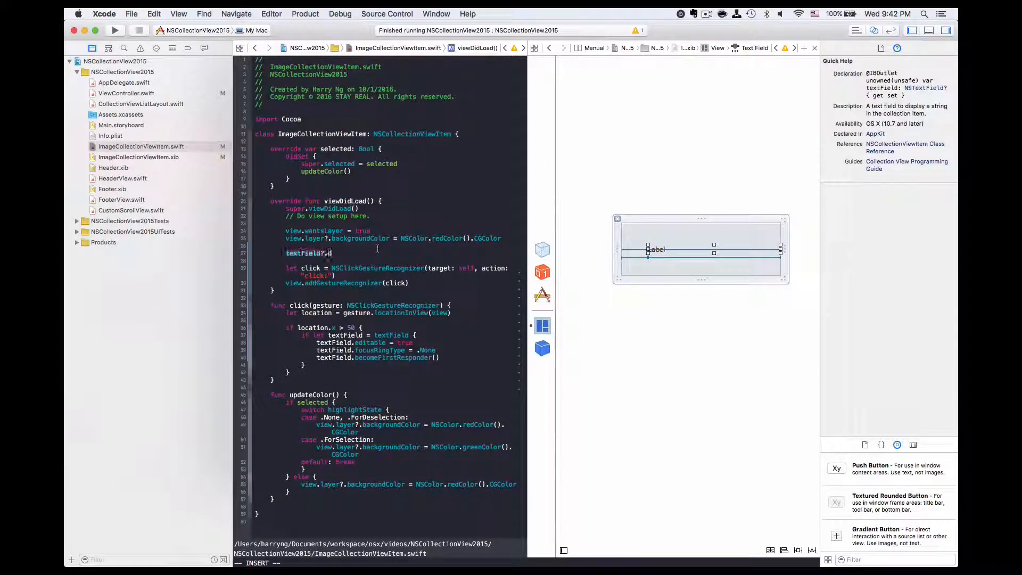
{"action": "type", "text": ".delegate = self"}
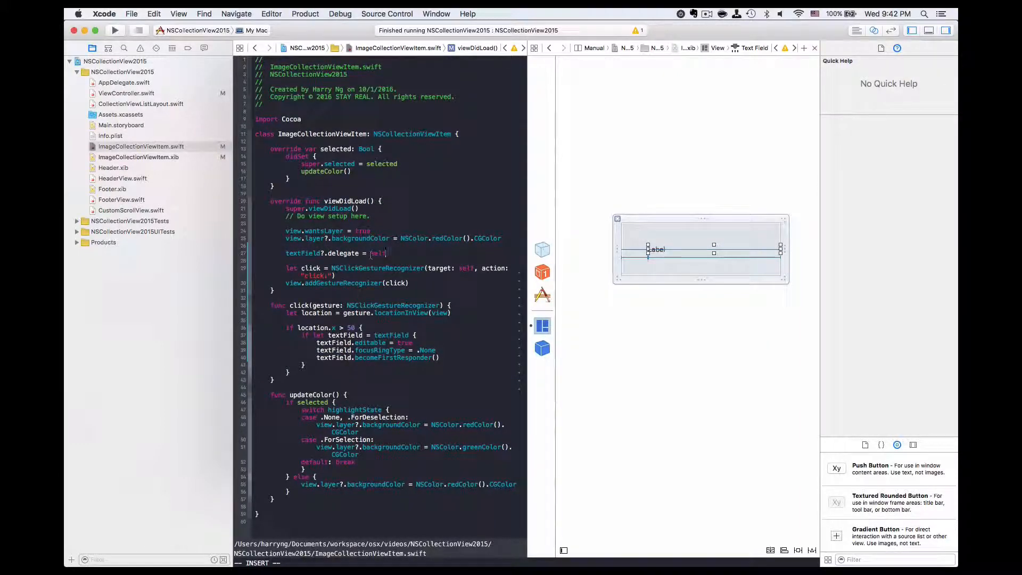
{"action": "type", "text": "self"}
{"action": "type", "text": "extension ImageCollectionViewItem: NSTextFieldDelegate {"}
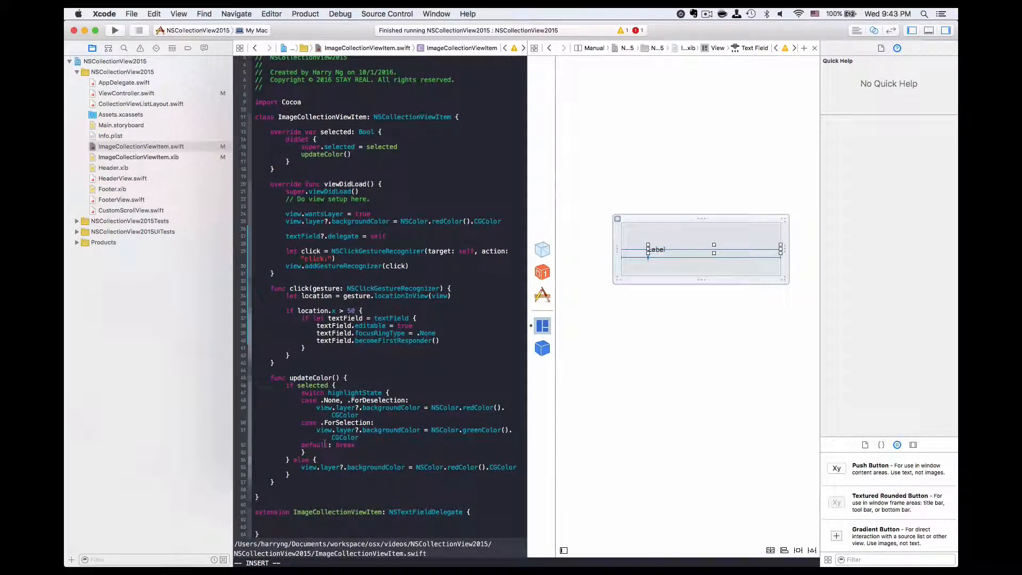
Step: Autocomplete the controlTextDidEndEditing delegate method stub inside the extension
{"action": "type", "text": "control"}
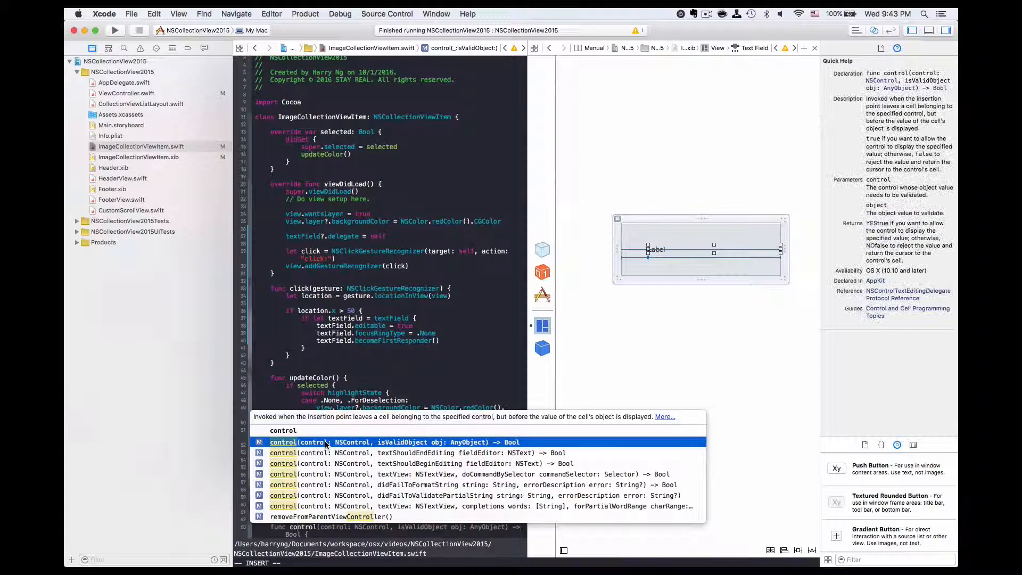
{"action": "type", "text": "controlTextDid"}
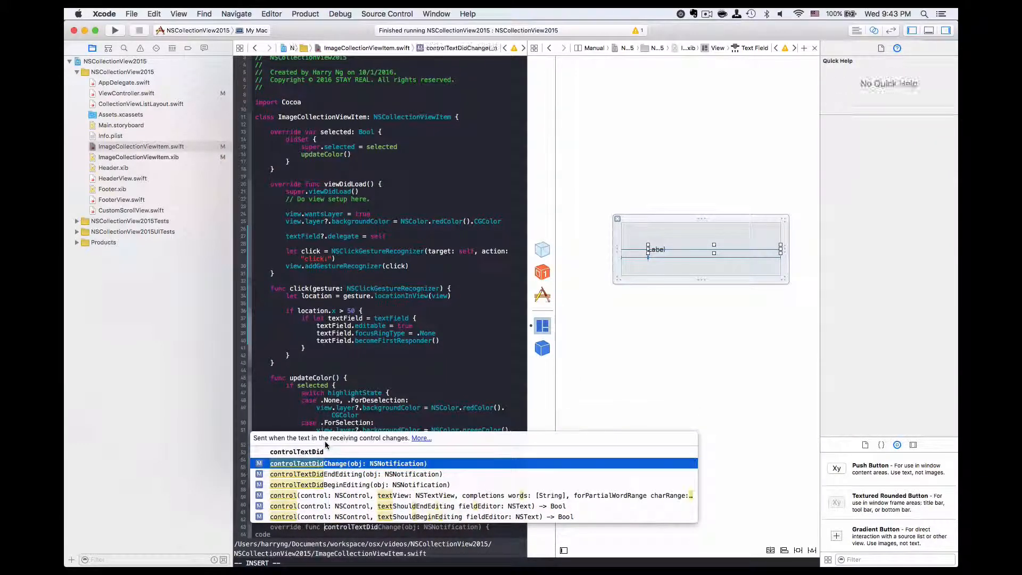
{"action": "key", "text": "Down"}
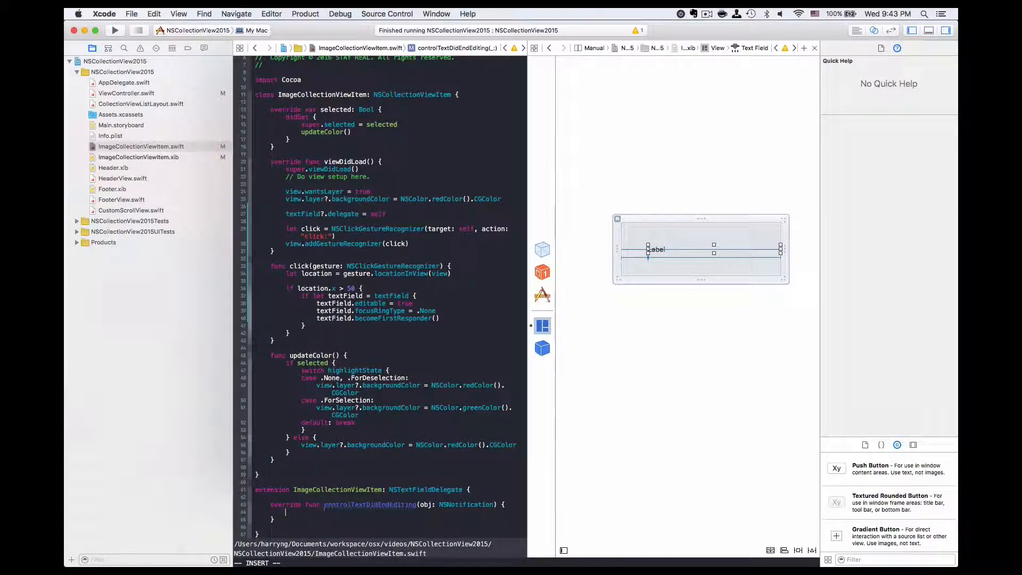
Step: Unwrap textField with if let, set editable = false, resign first responder, and run
{"action": "type", "text": "if let textField"}
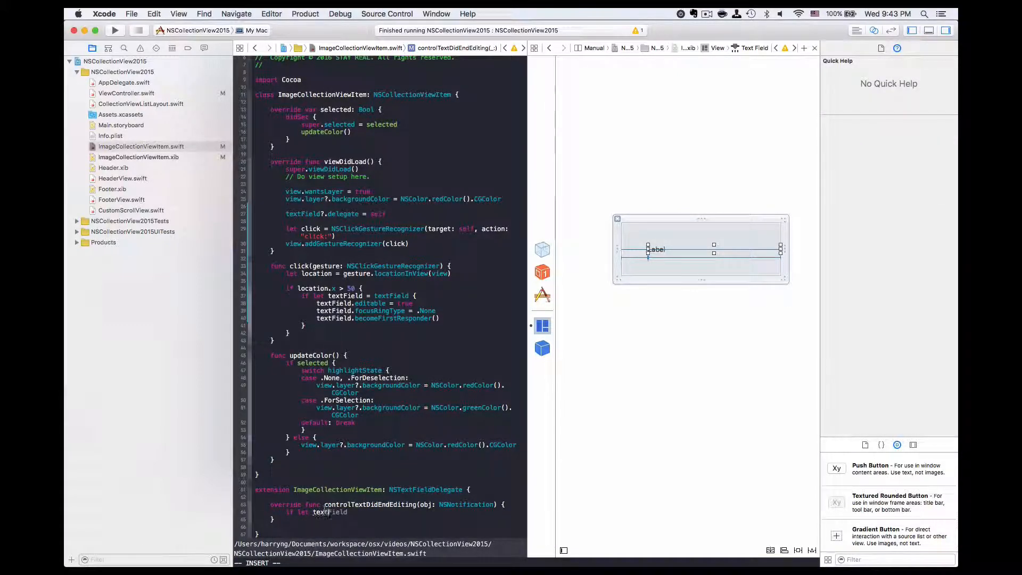
{"action": "type", "text": "= textField {"}
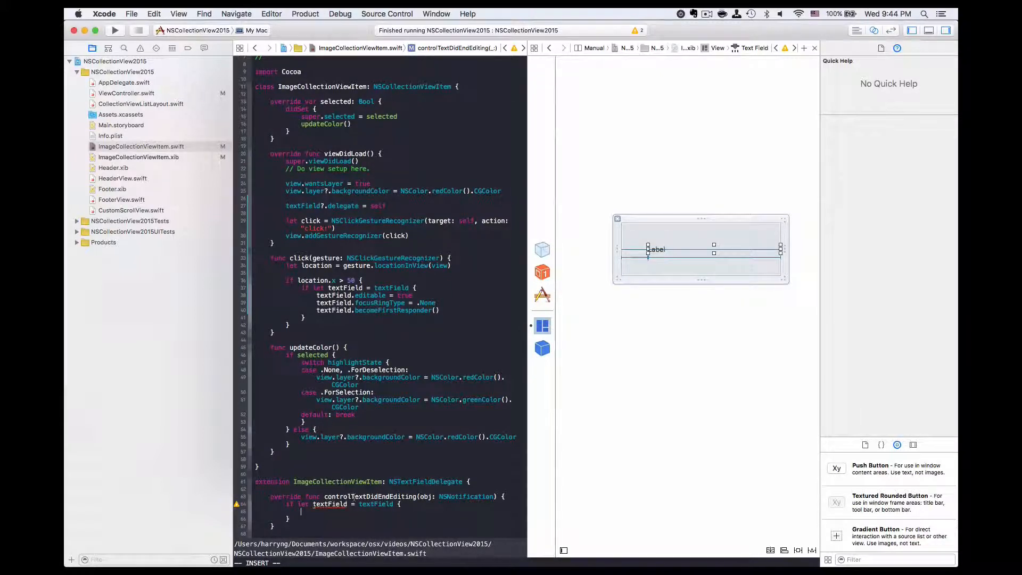
{"action": "type", "text": "textField.editable = false"}
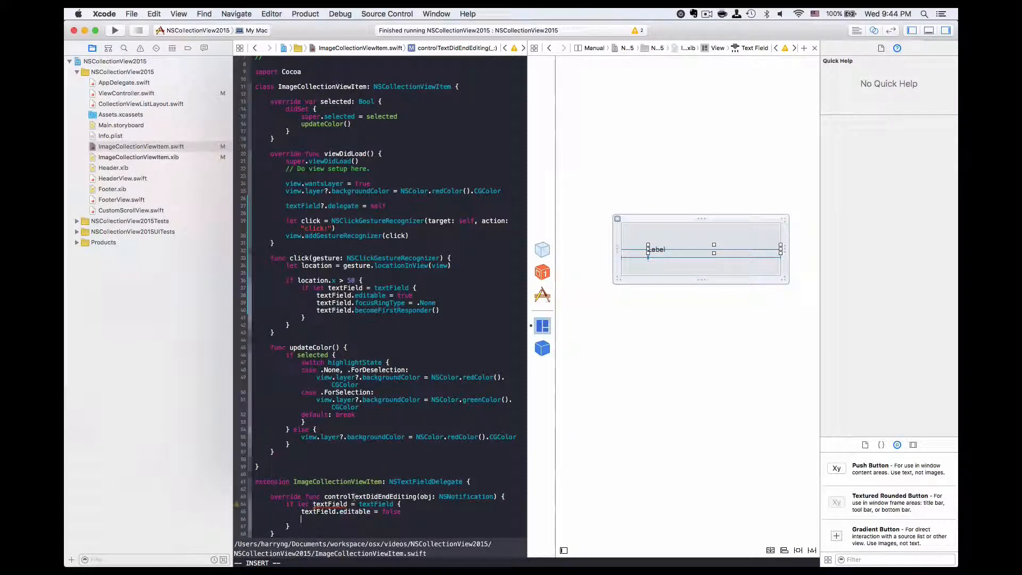
{"action": "type", "text": "textField.resignFirstResponder("}
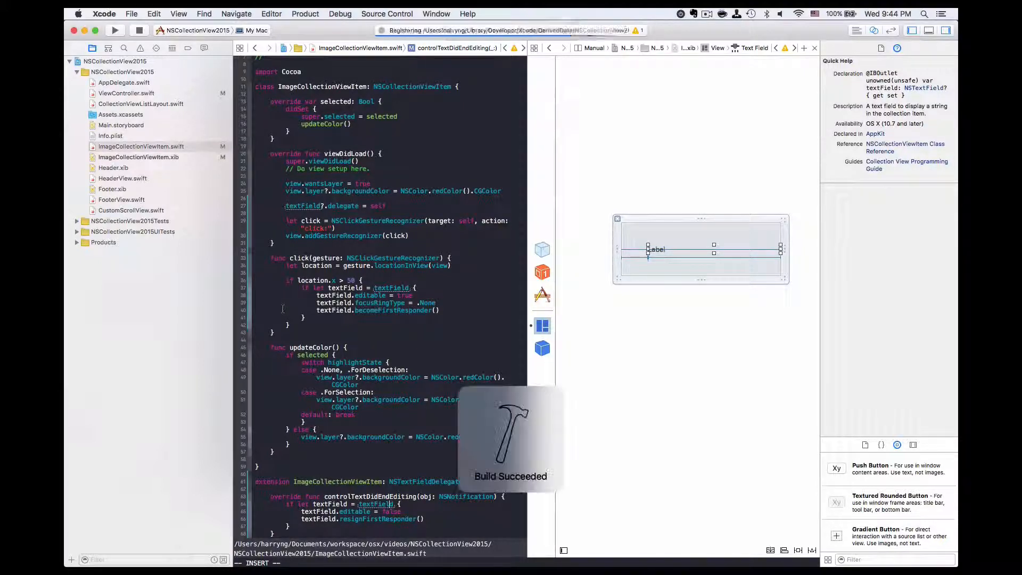
Step: Edit a row's label to 'Something', commit with Return, and start editing another row
{"action": "left_click", "coordinate": [115, 30]}
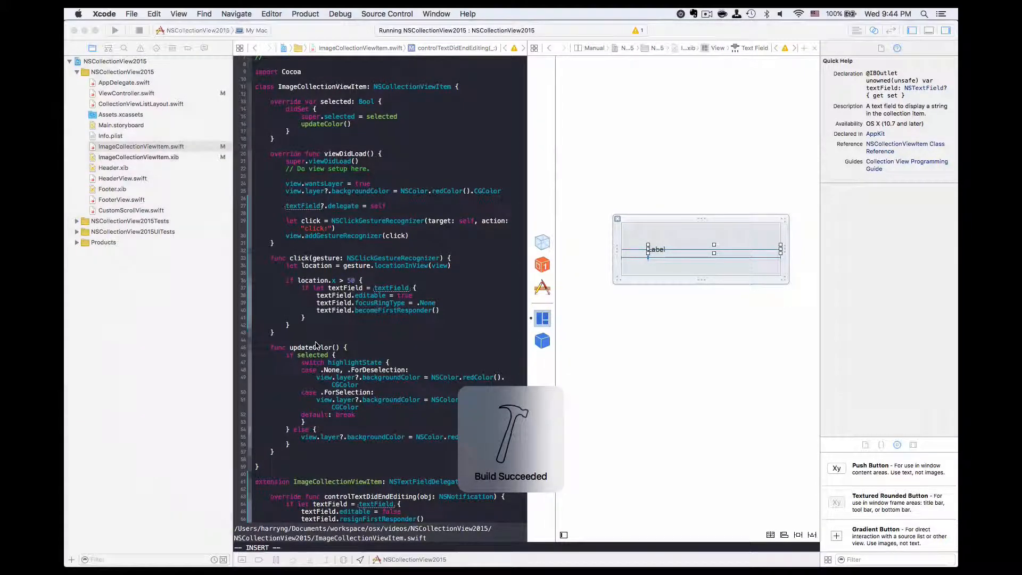
{"action": "left_click", "coordinate": [115, 29]}
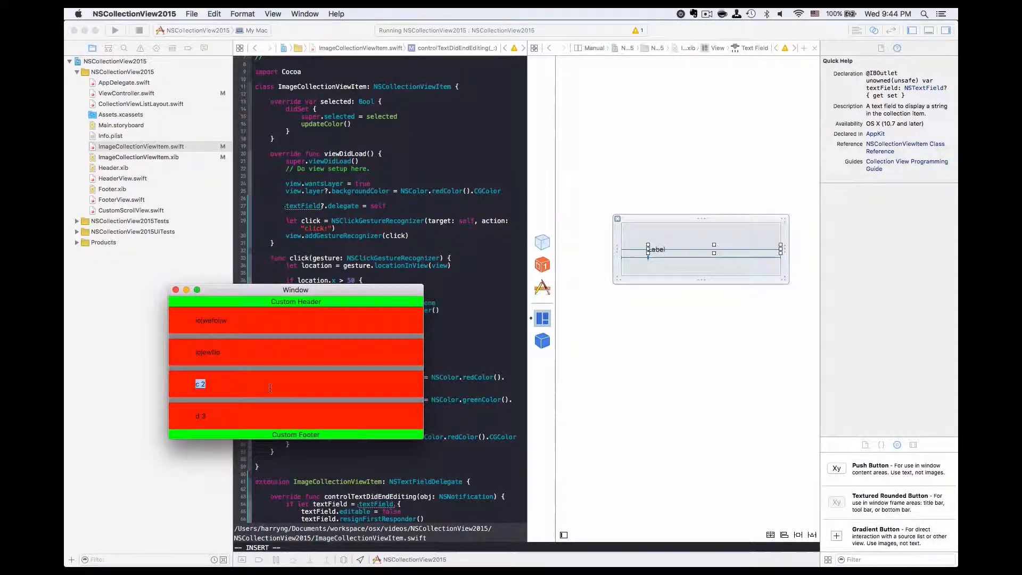
{"action": "type", "text": "Something"}
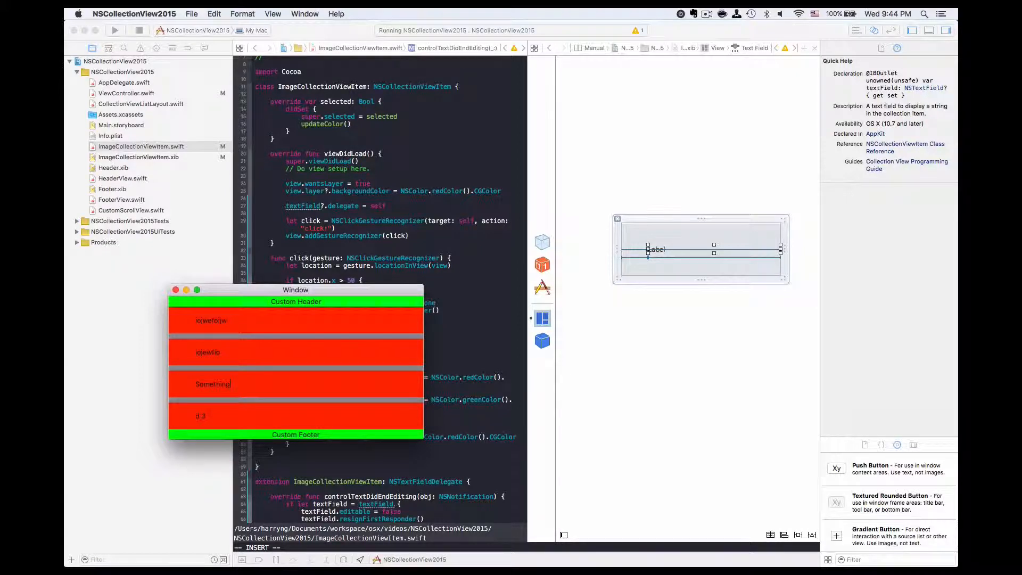
{"action": "double_click", "coordinate": [208, 352]}
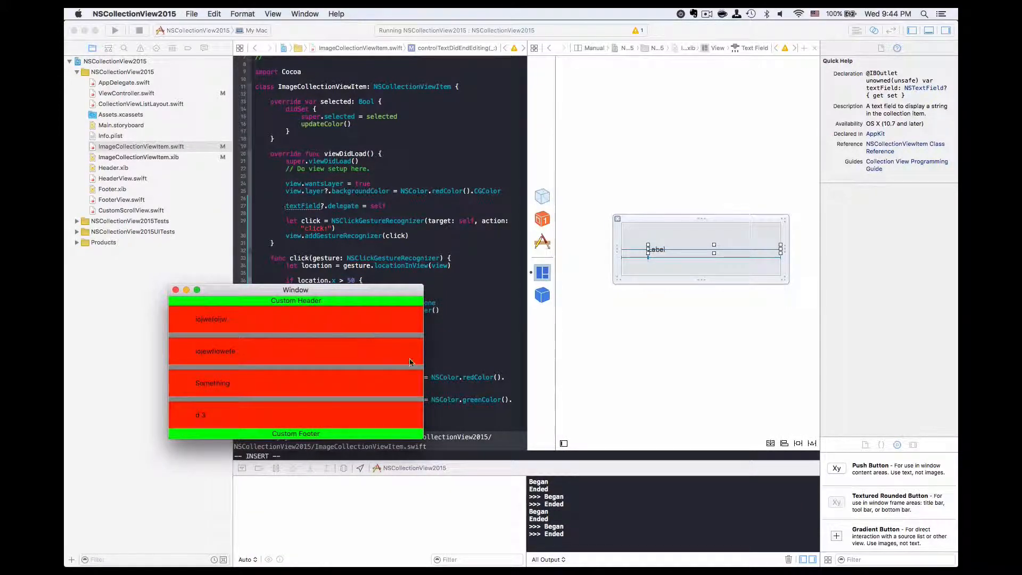
{"action": "mouse_move", "coordinate": [300, 362]}
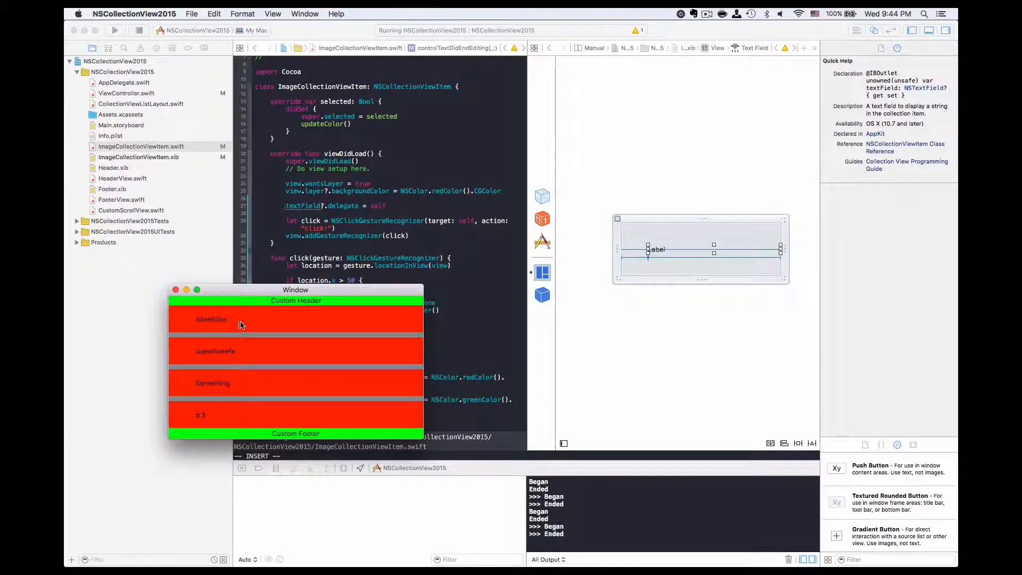
{"action": "mouse_move", "coordinate": [368, 329]}
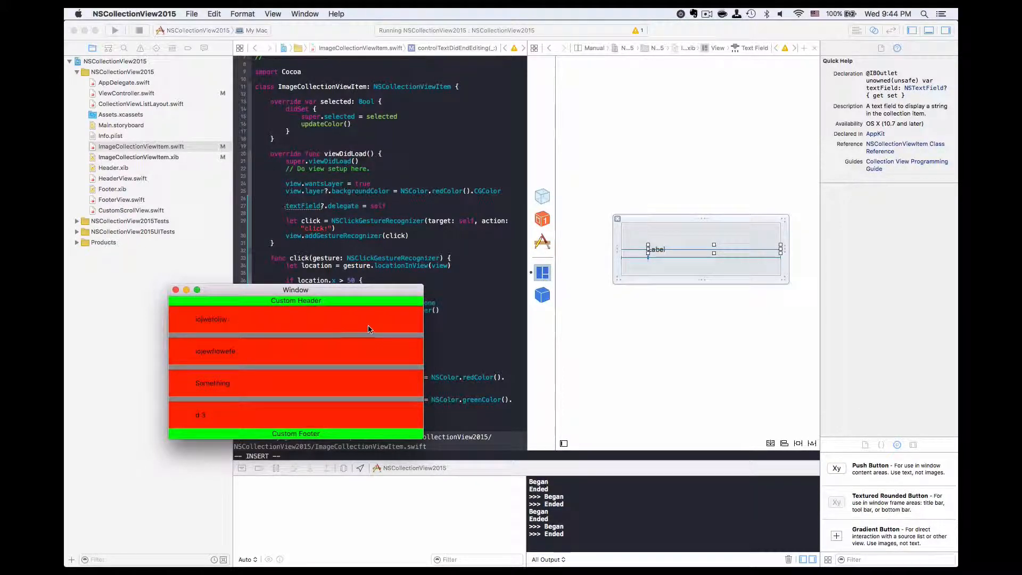
{"action": "mouse_move", "coordinate": [353, 342]}
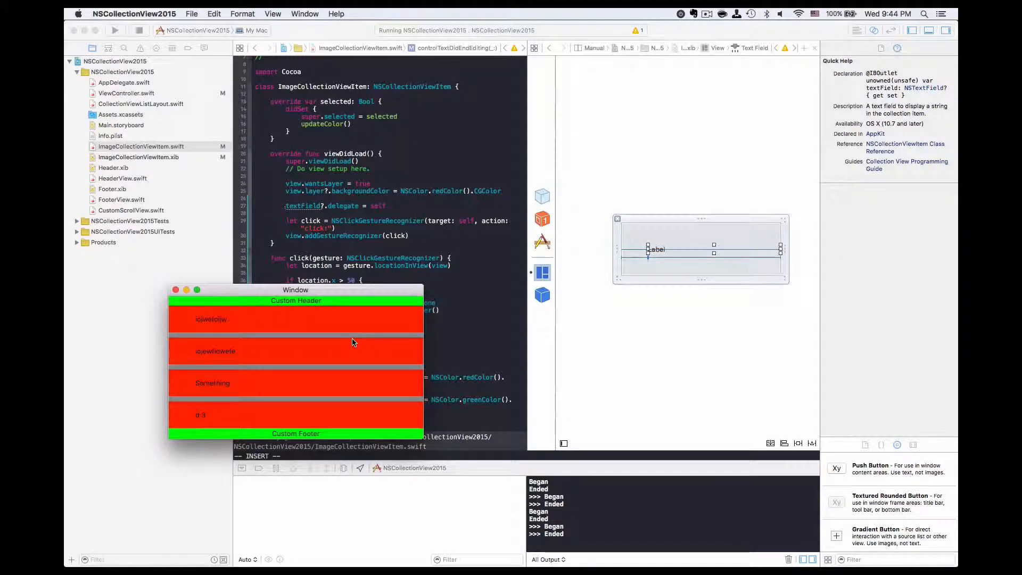
{"action": "mouse_move", "coordinate": [381, 346]}
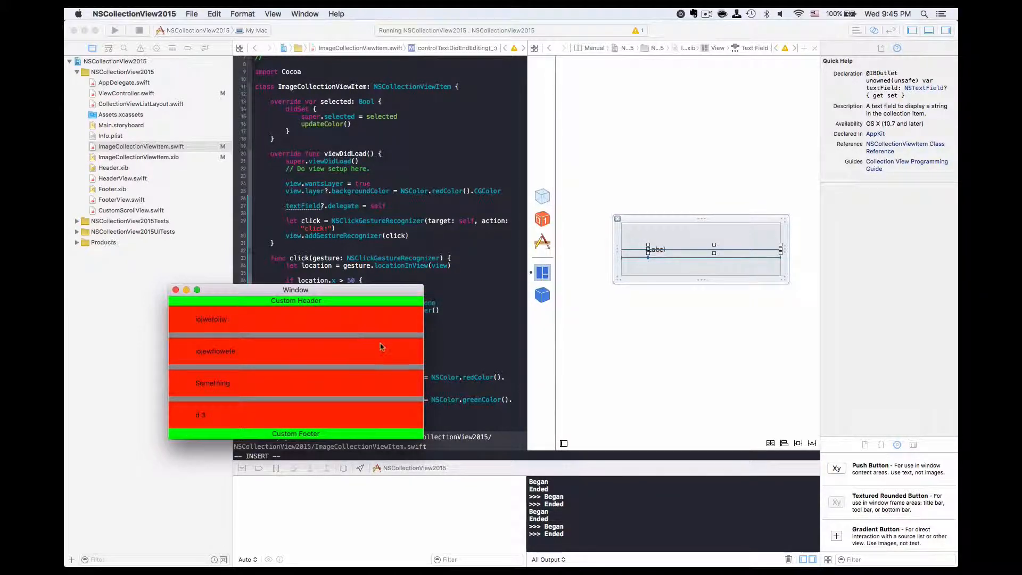